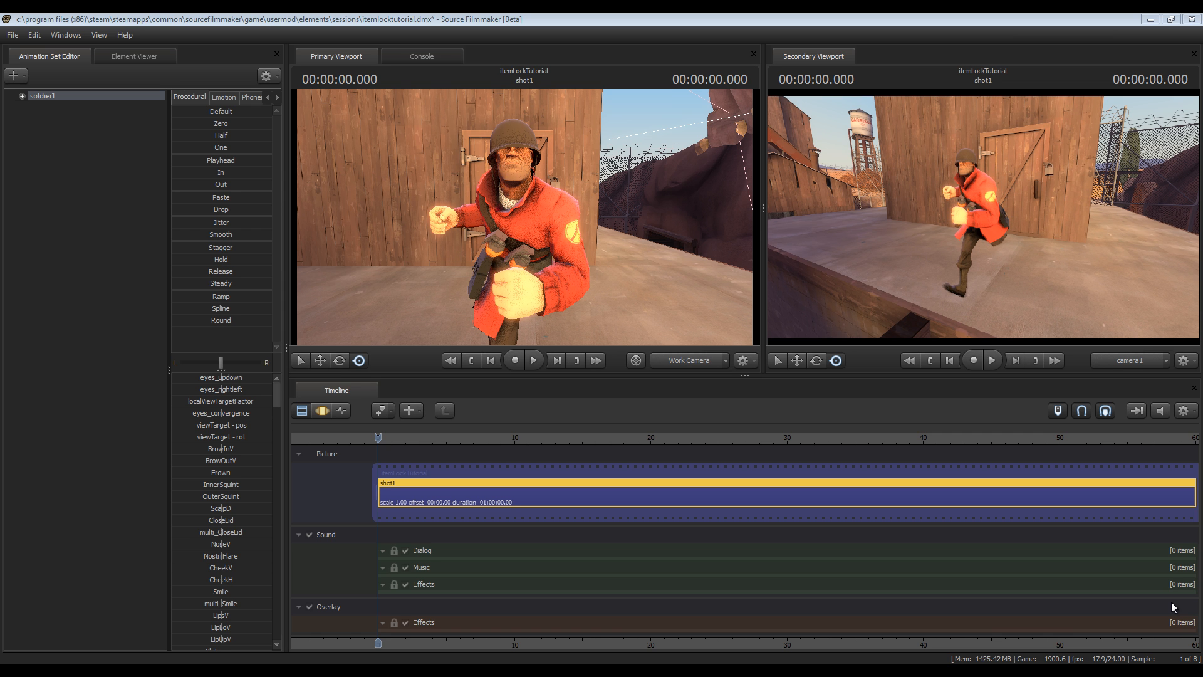
mouse_move(596, 422)
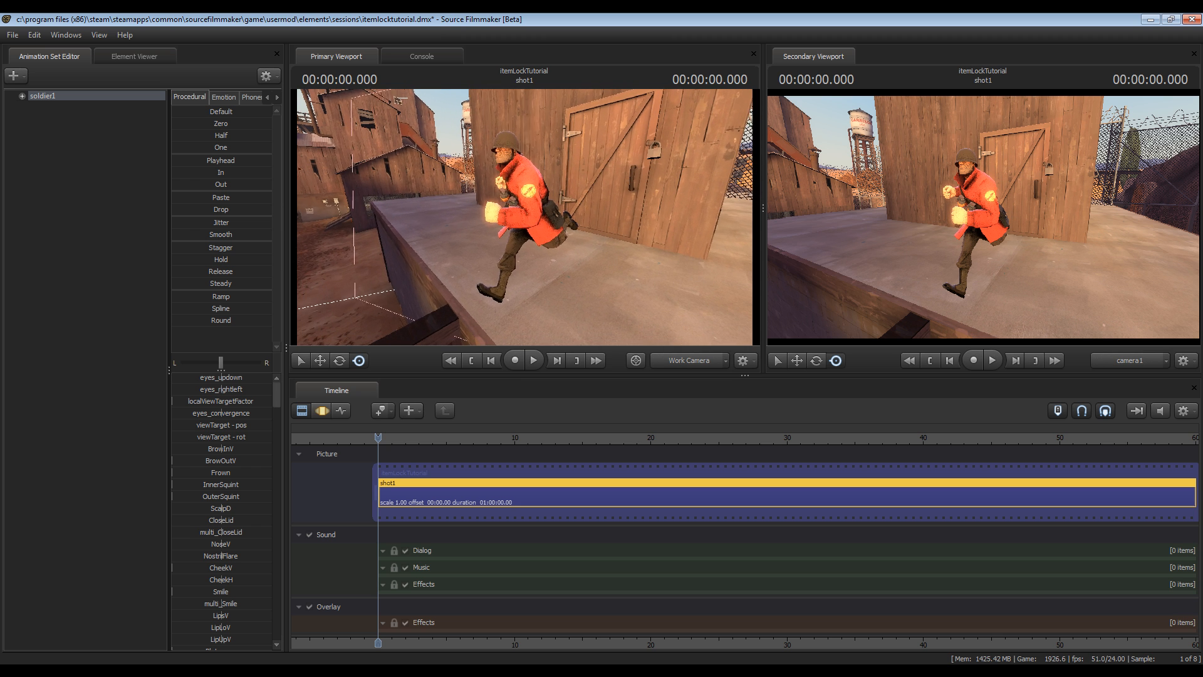
- Play the soldier's animation once, then start creating an animation set for a new model
click(534, 361)
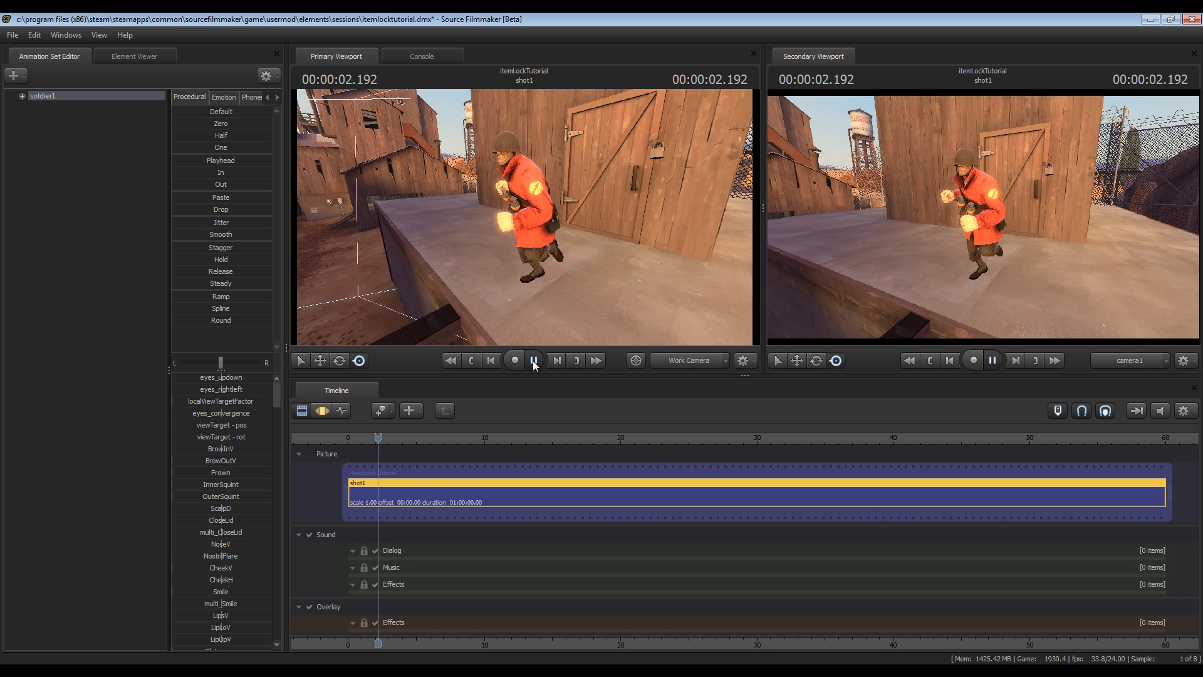
click(534, 361)
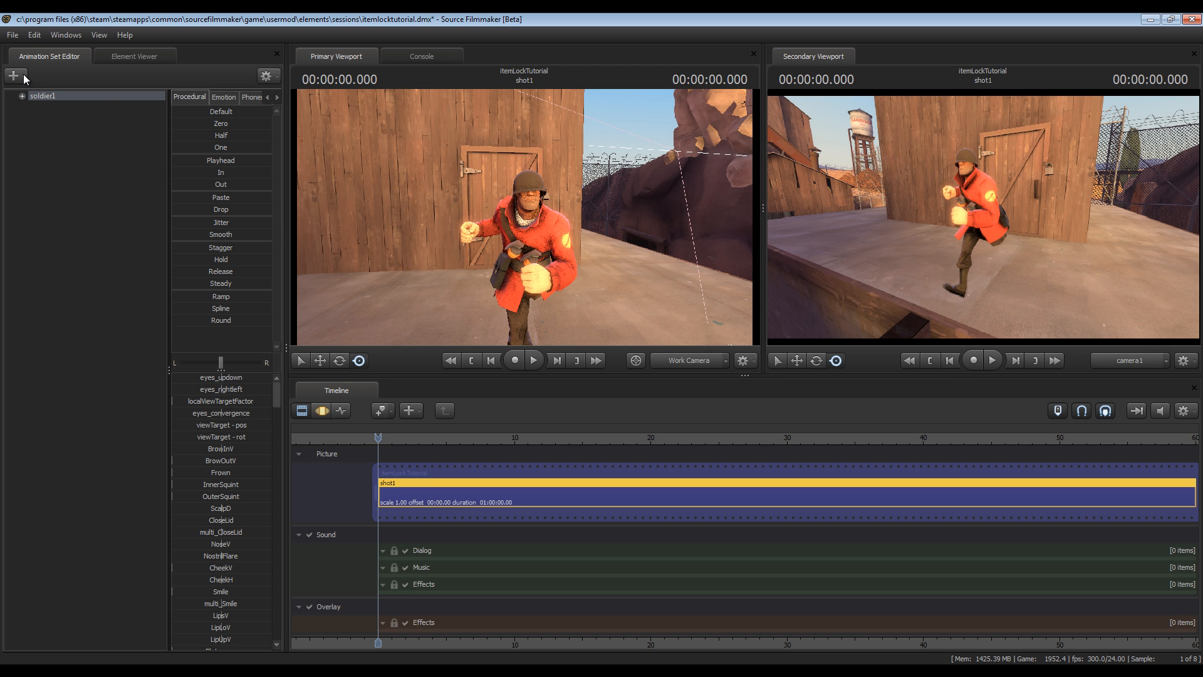
click(12, 78)
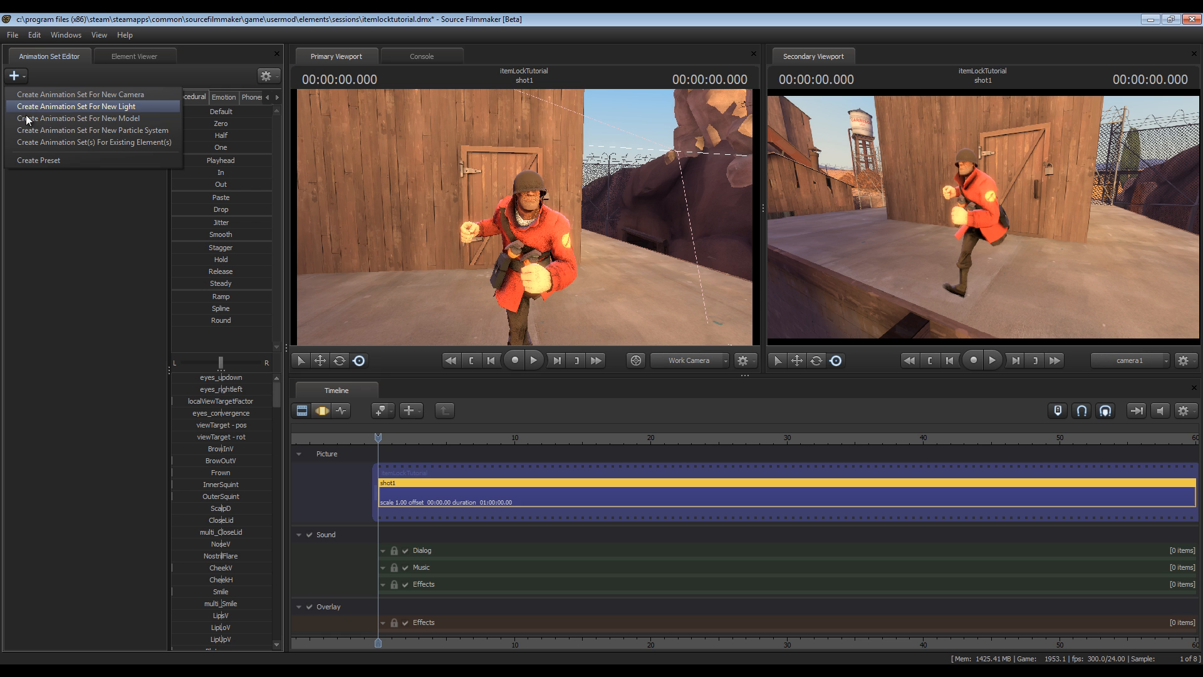
mouse_move(88, 118)
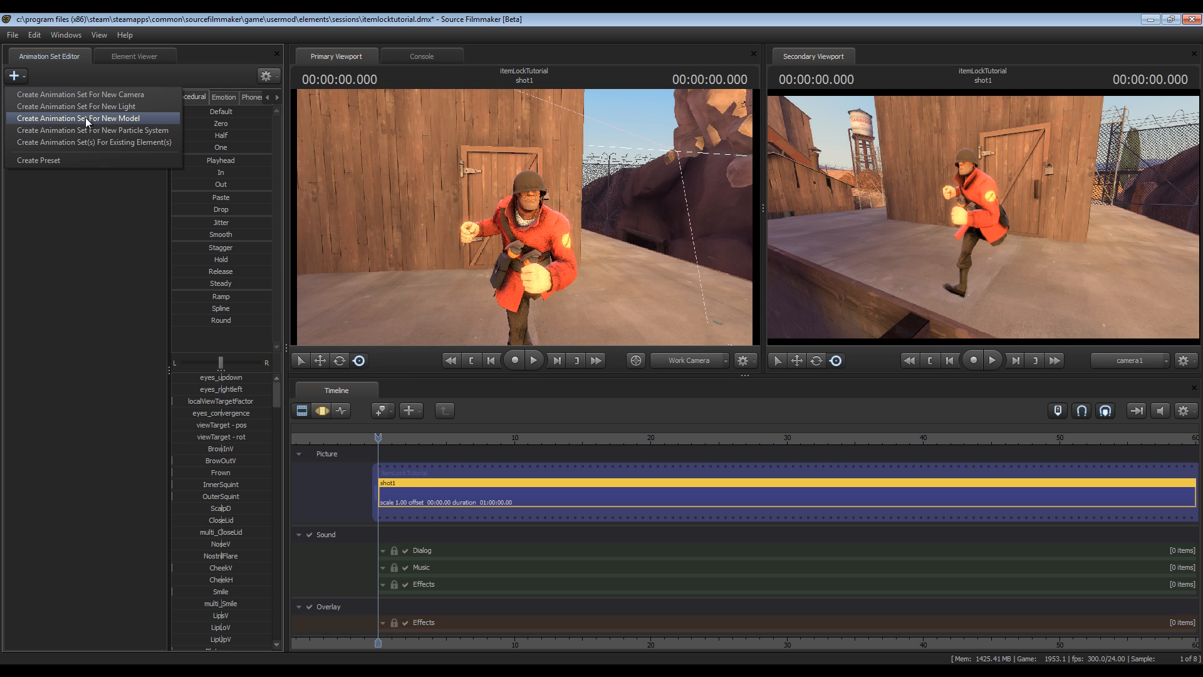
click(83, 117)
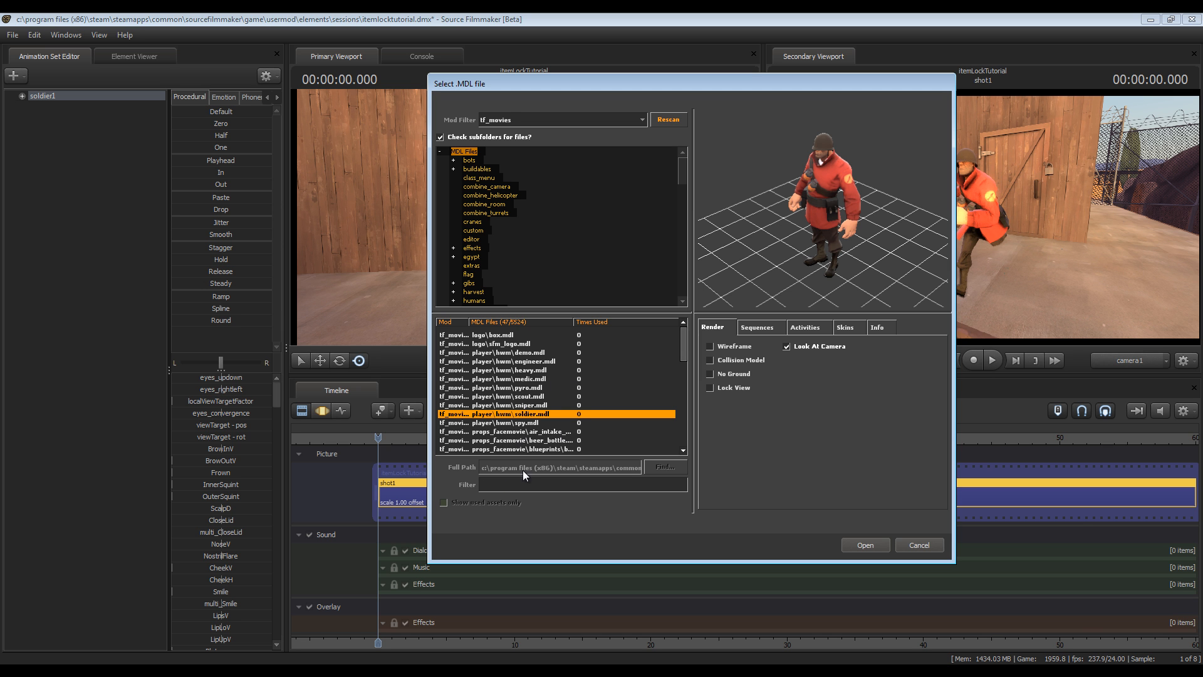
- Filter all mods for 'pain', choose c_paintrain.mdl and load it into the scene
click(525, 484)
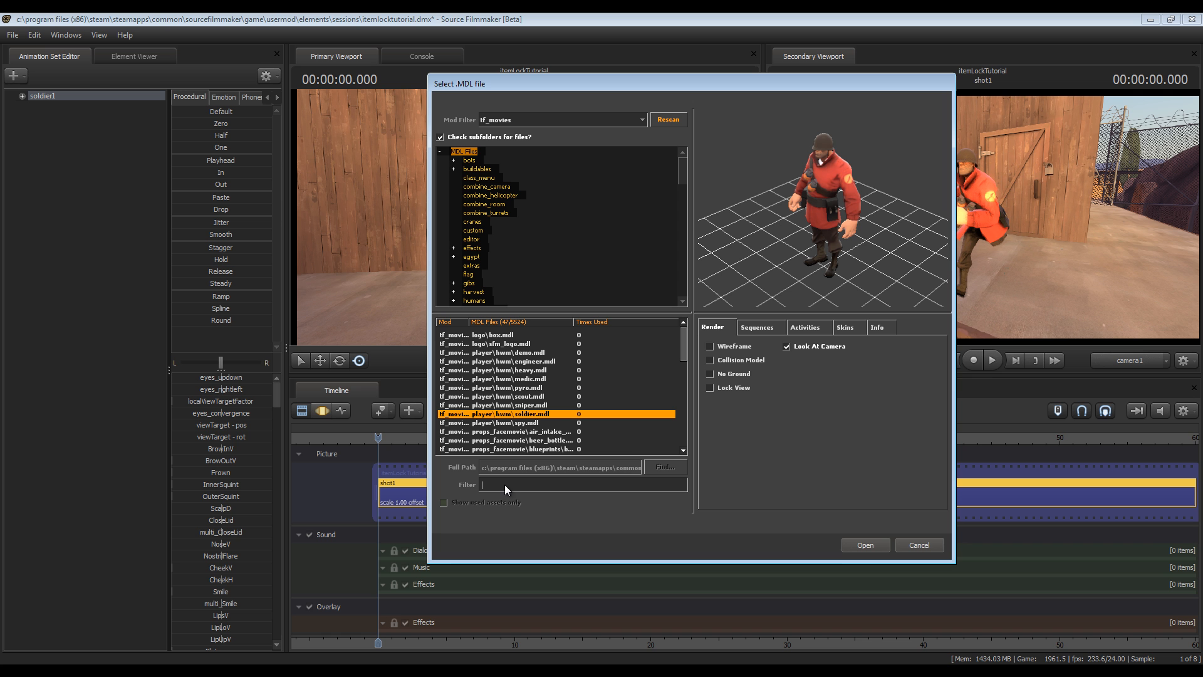
text(pl)
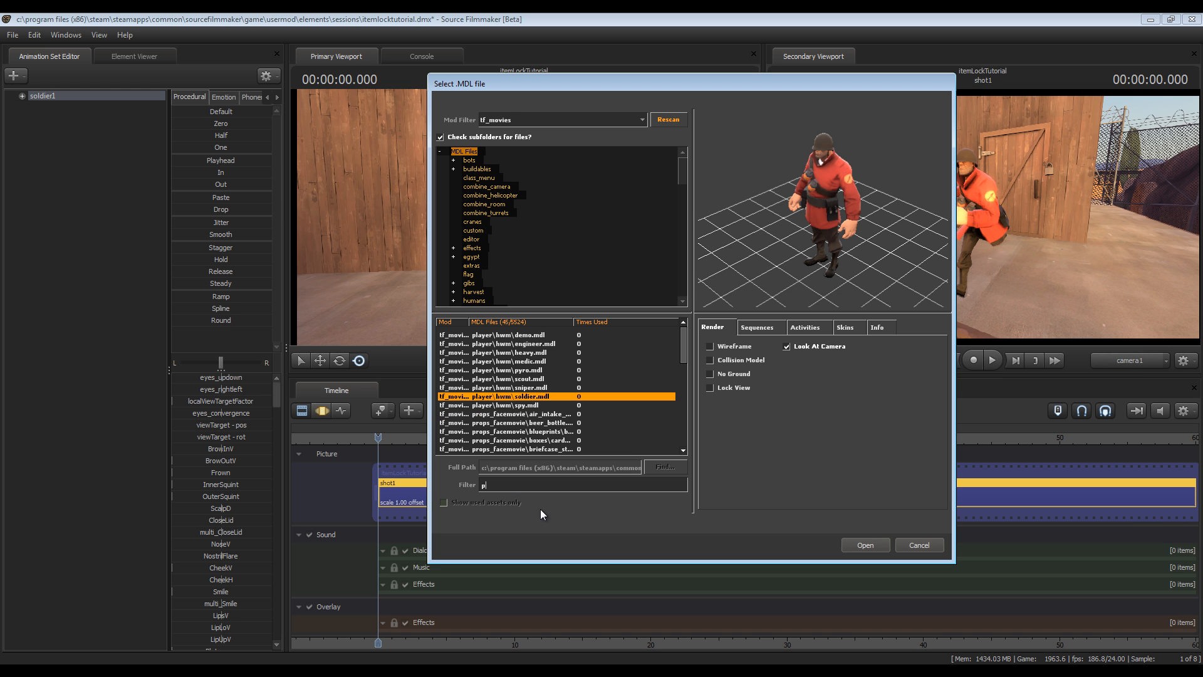
text(ain)
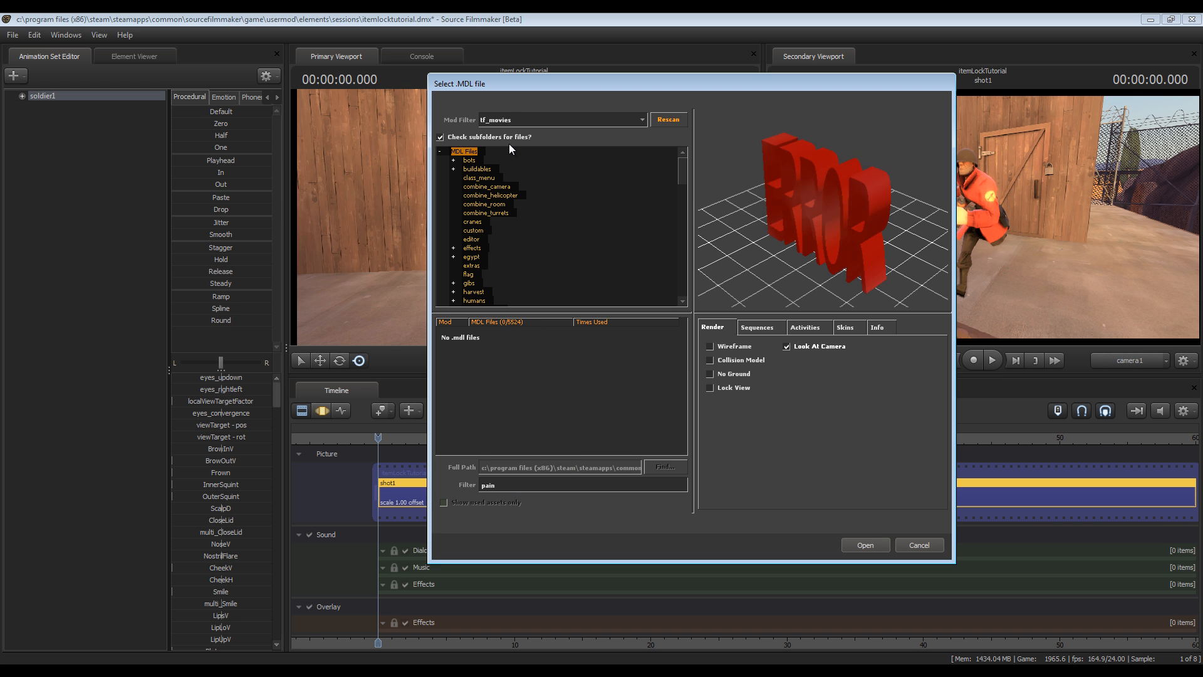
click(563, 121)
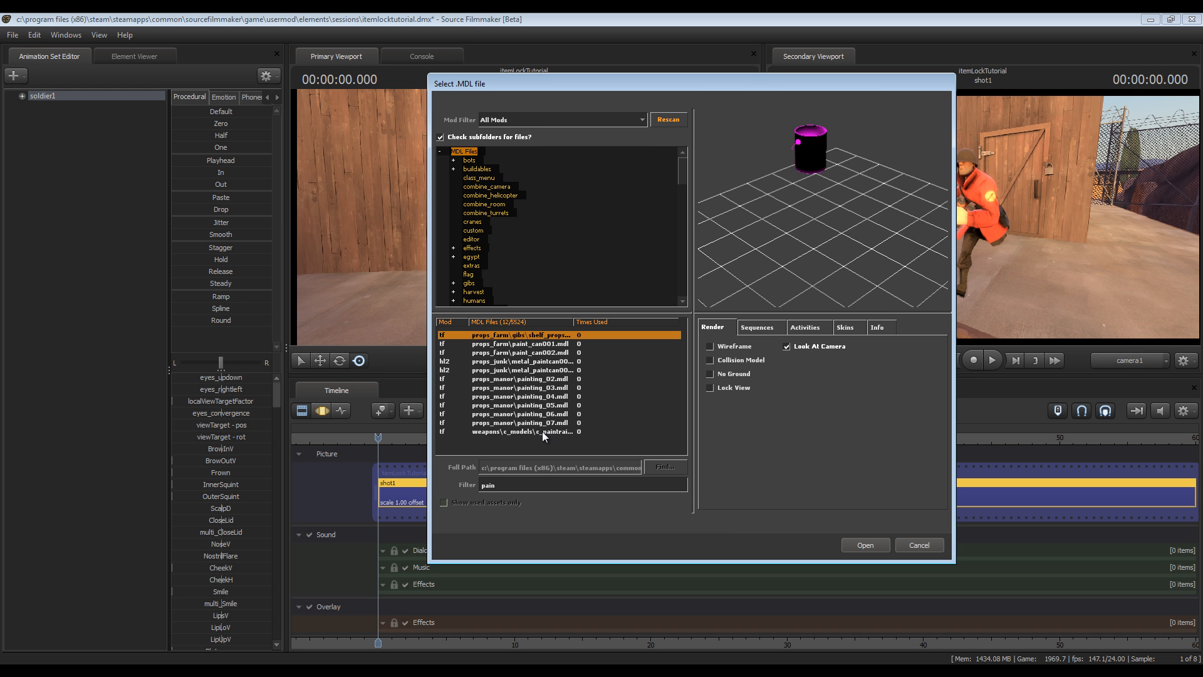
click(536, 430)
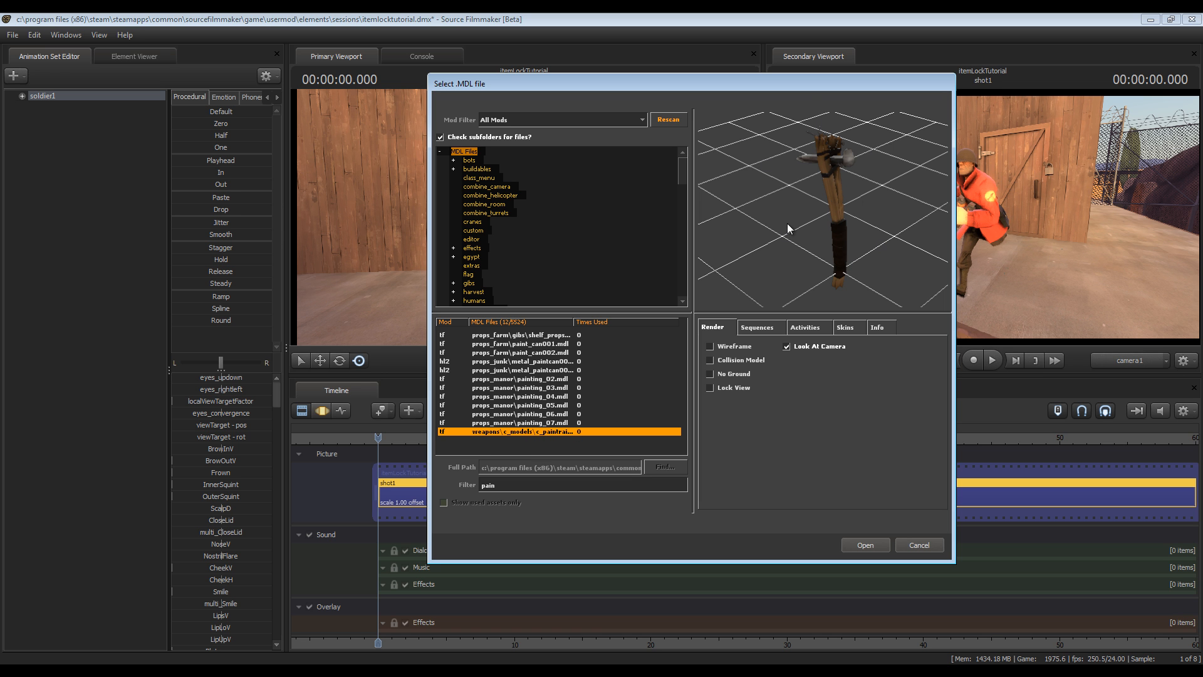
mouse_move(791, 497)
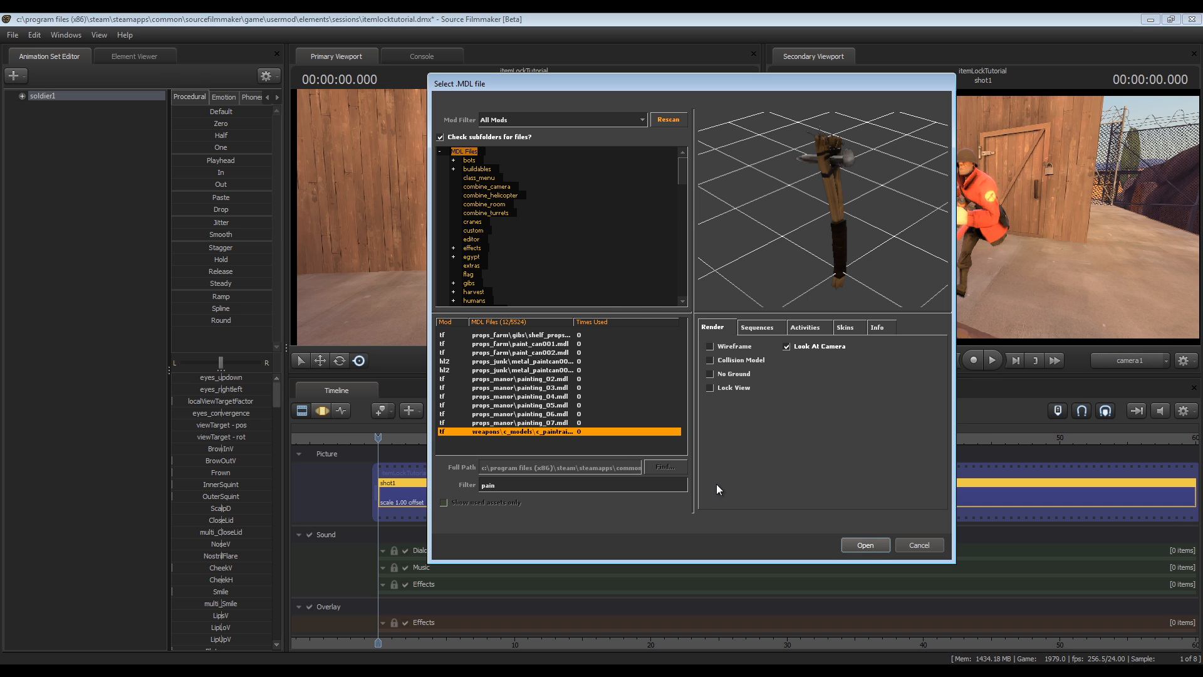
click(865, 544)
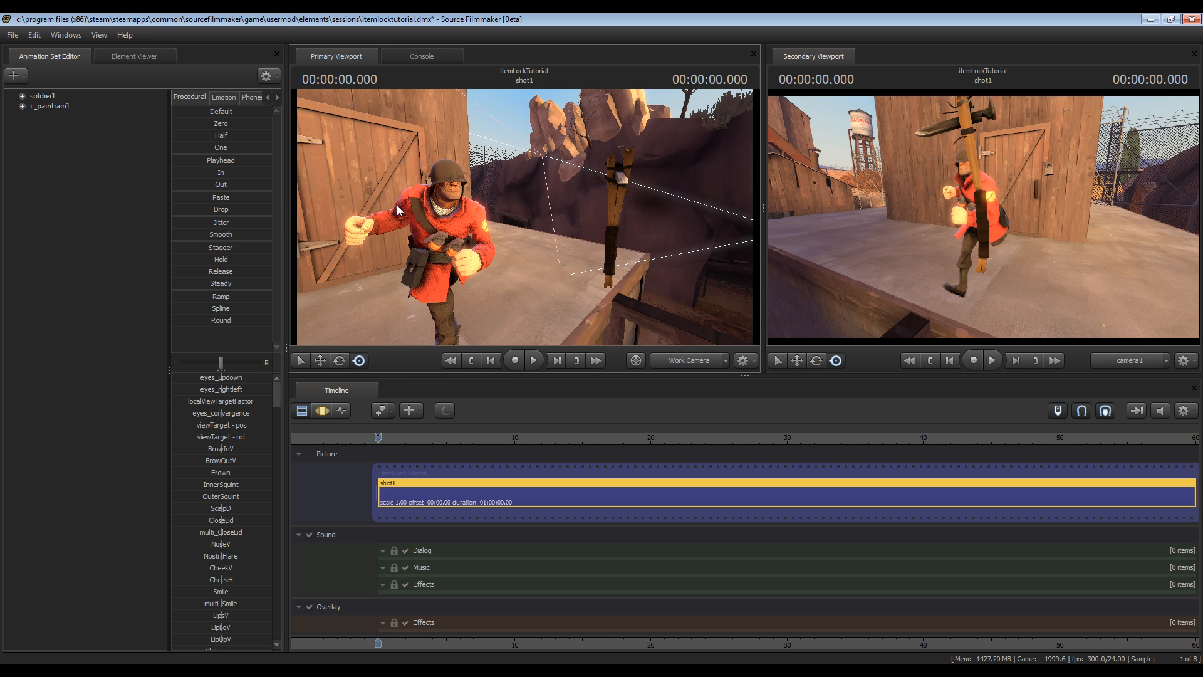
mouse_move(46, 113)
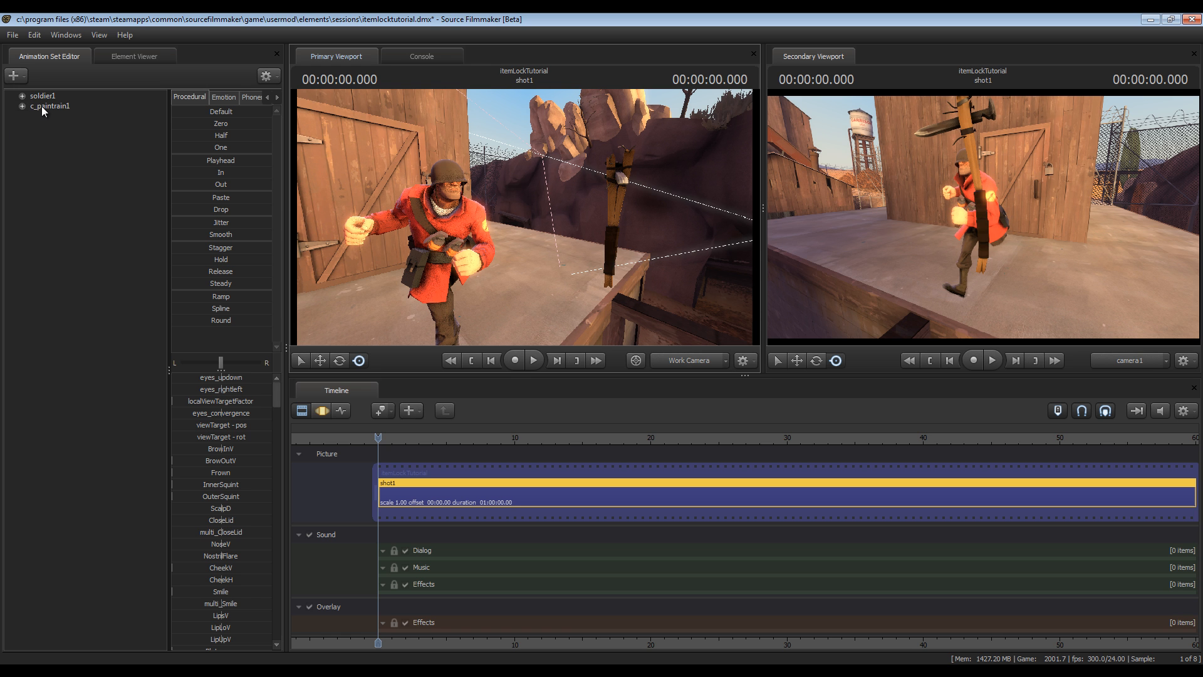
- Select the c_paintrain1 animation set and switch the timeline to the Motion Editor
click(45, 105)
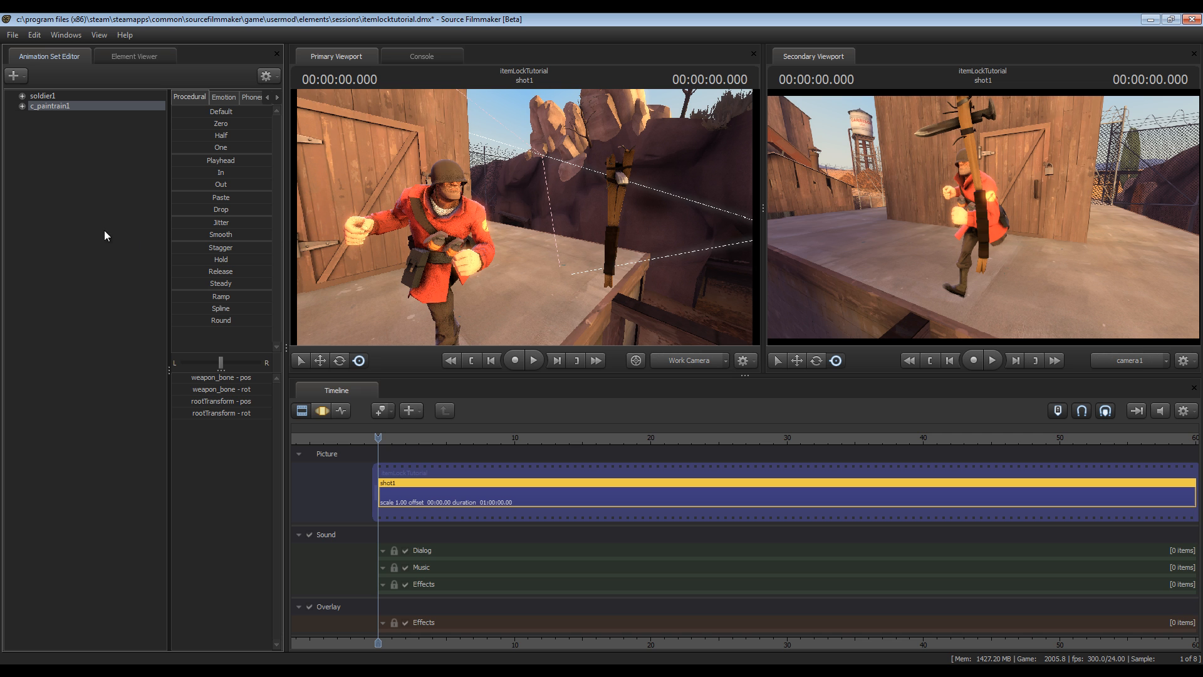
mouse_move(215, 309)
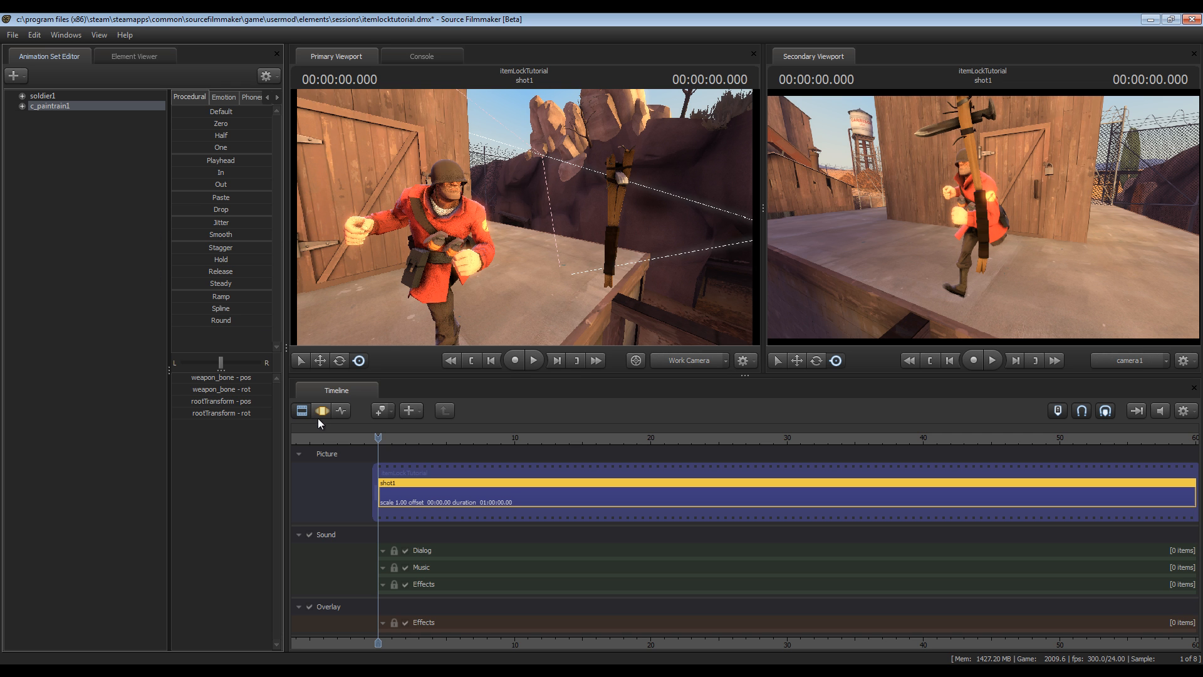
click(321, 410)
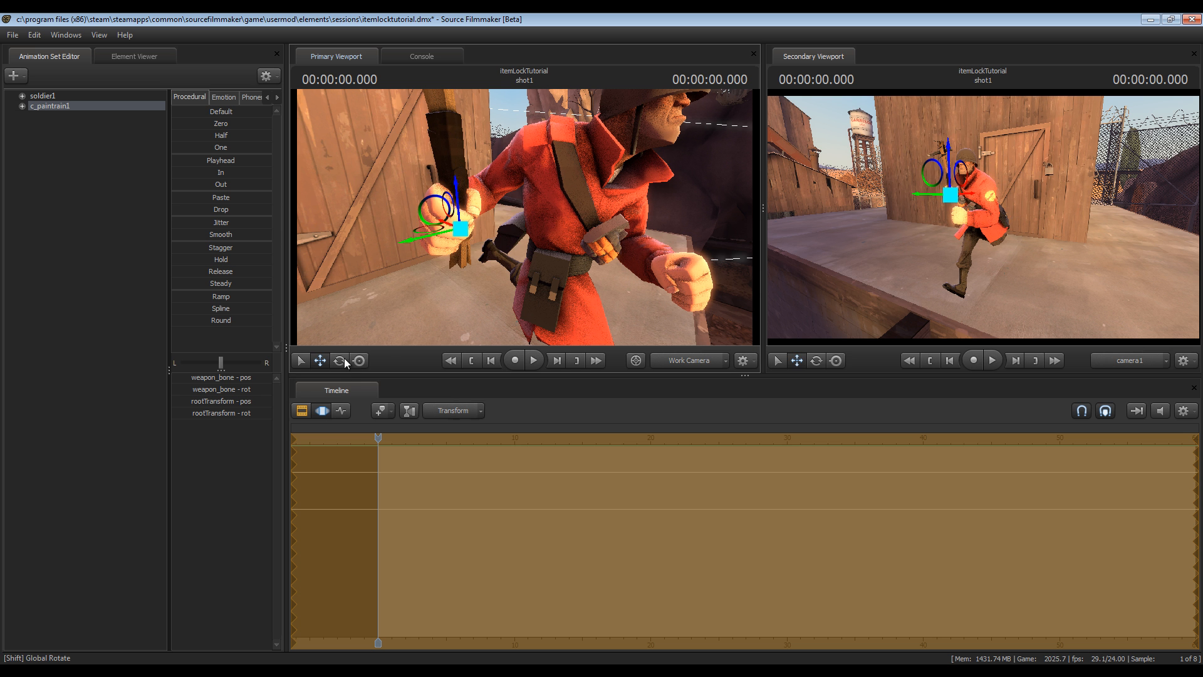
- Rotate the Pain Train upright and move its handle into the soldier's right fist
click(359, 359)
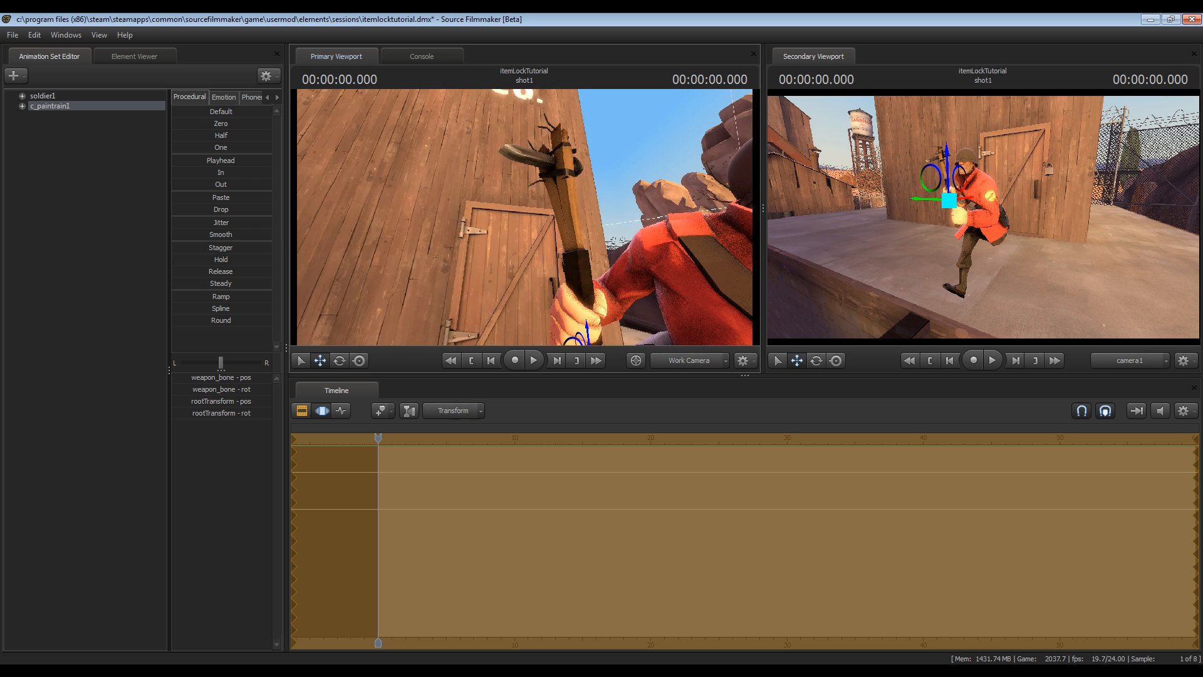
click(338, 361)
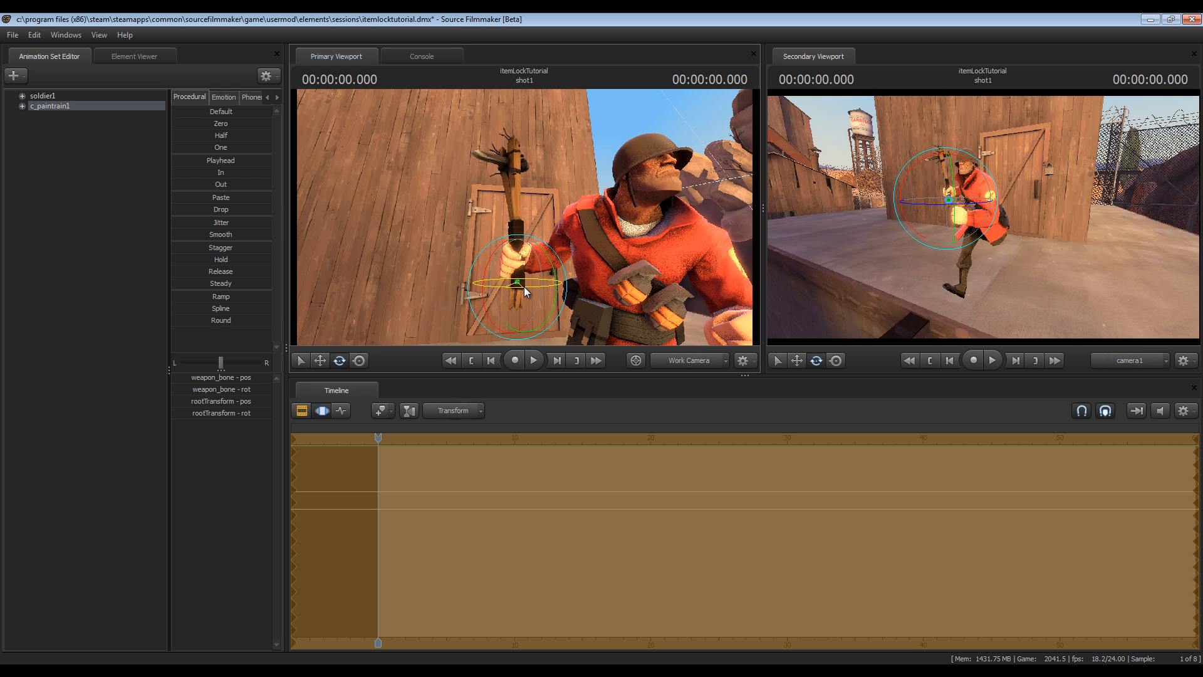
drag(525, 289, 549, 293)
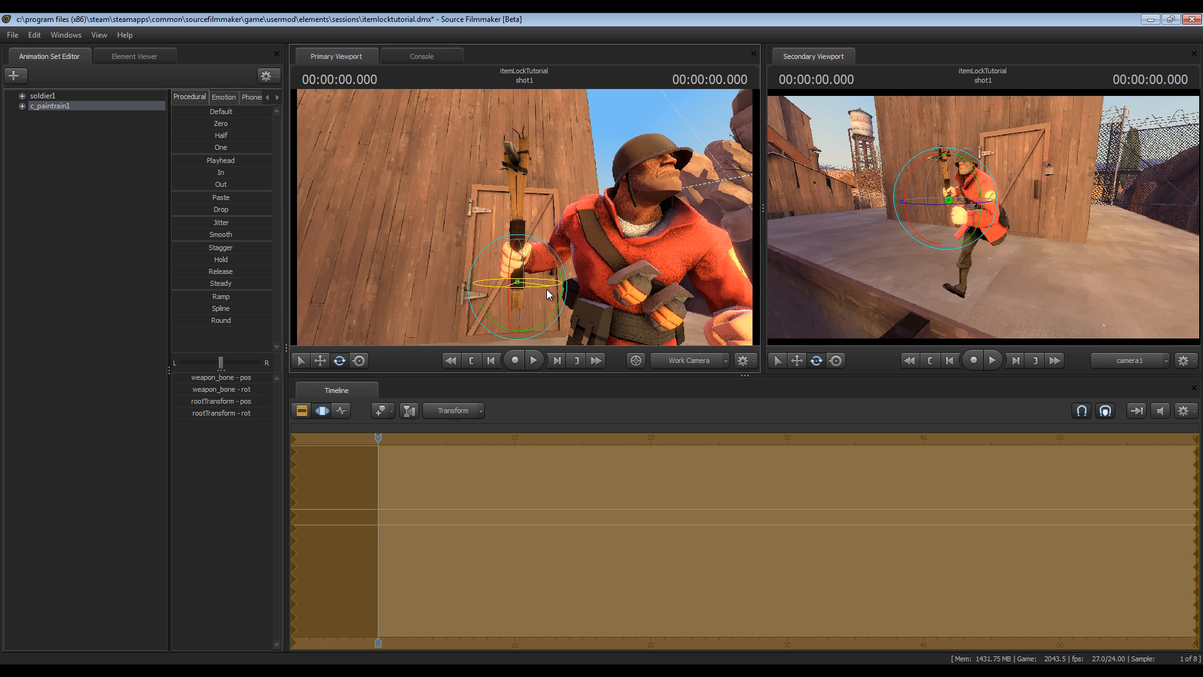
mouse_move(536, 291)
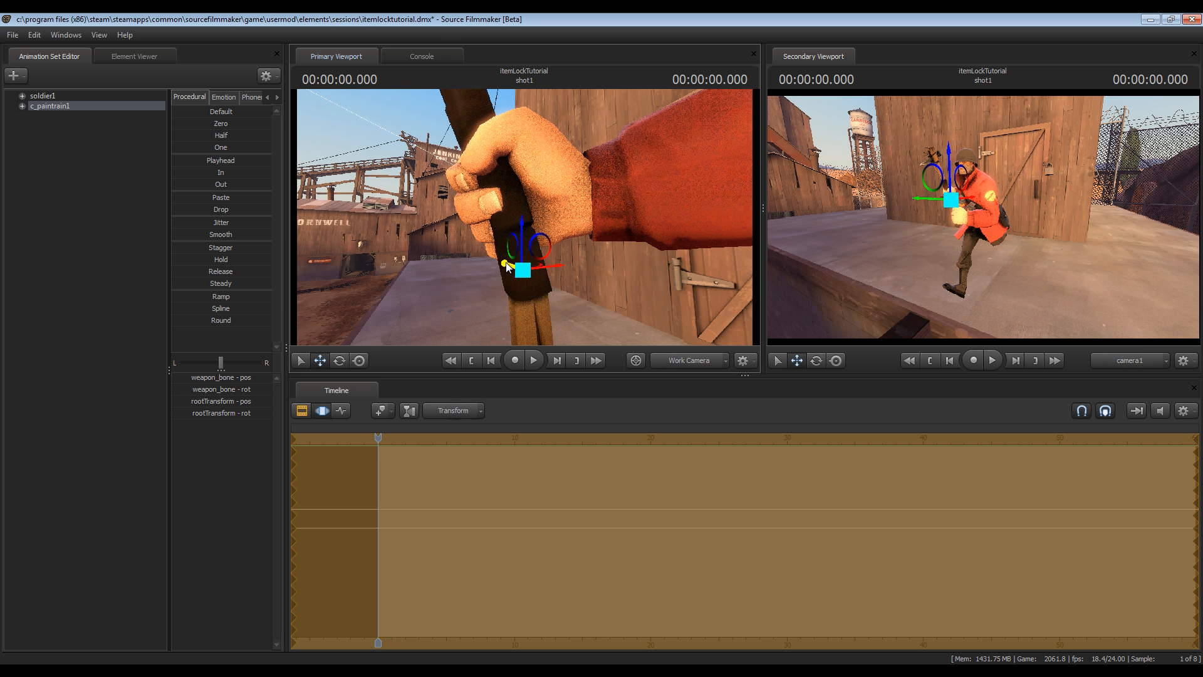
drag(538, 266, 567, 263)
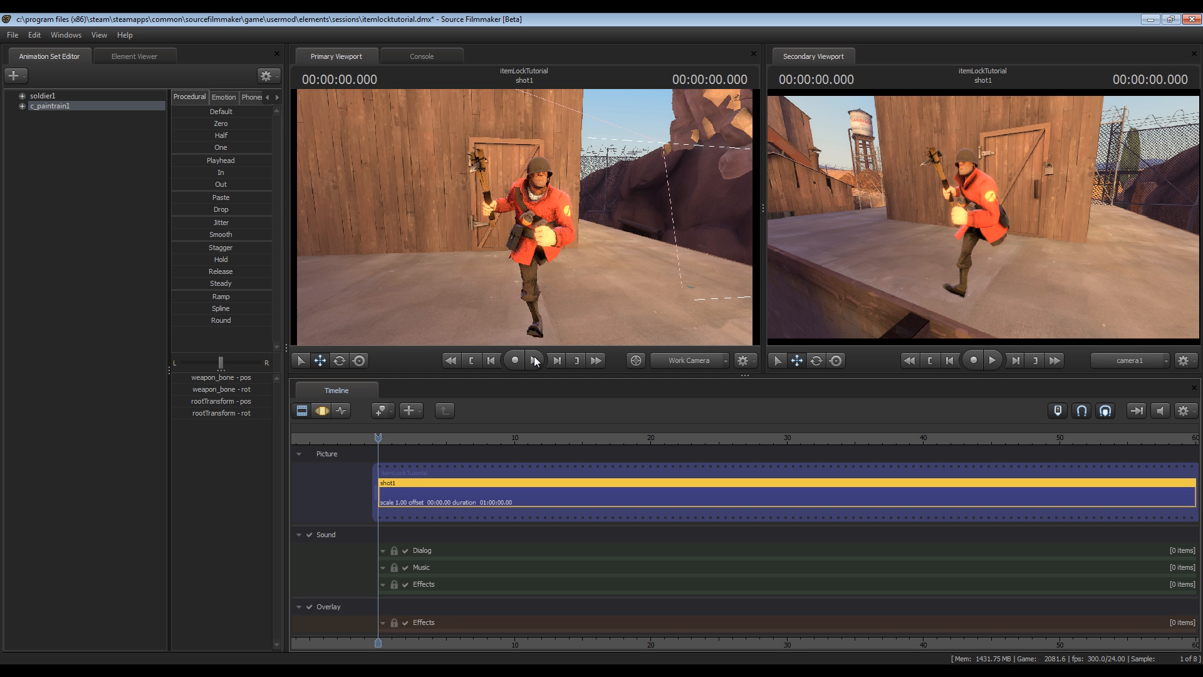
click(534, 361)
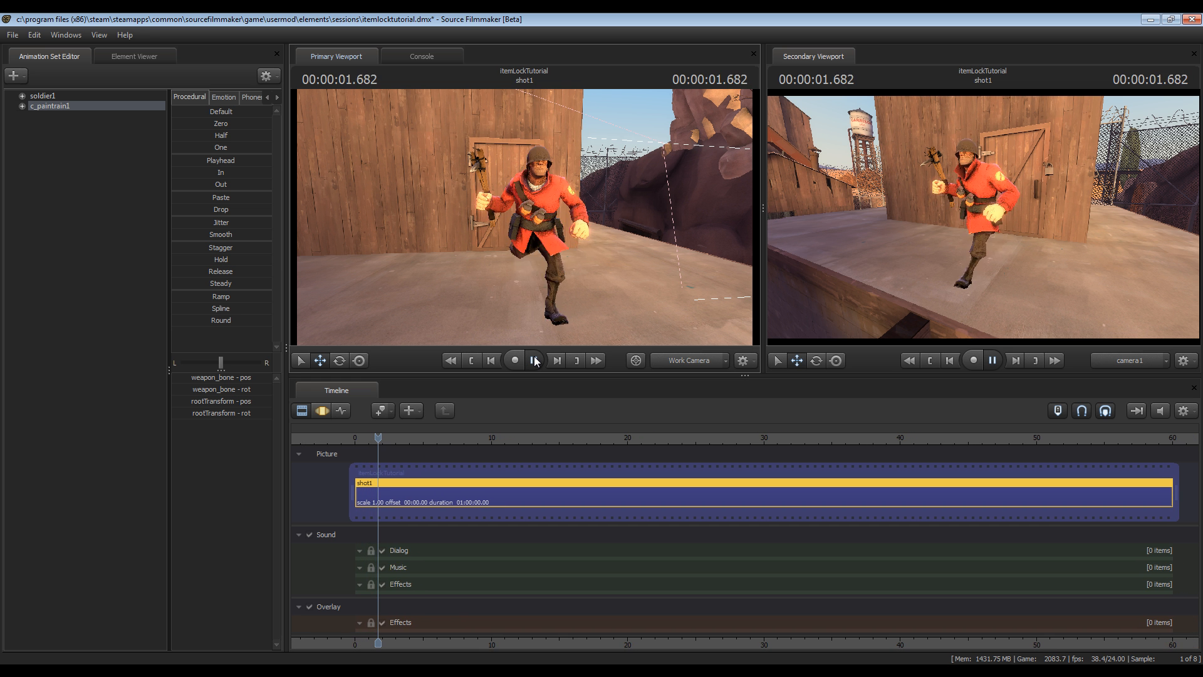
click(534, 360)
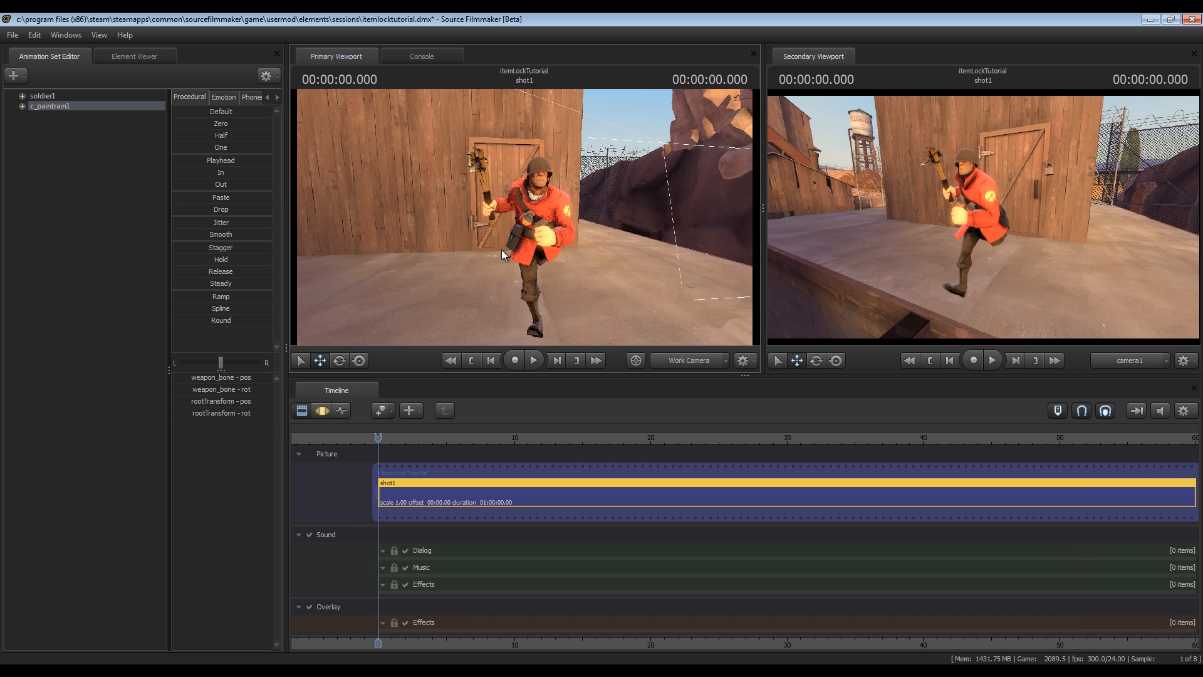
mouse_move(476, 216)
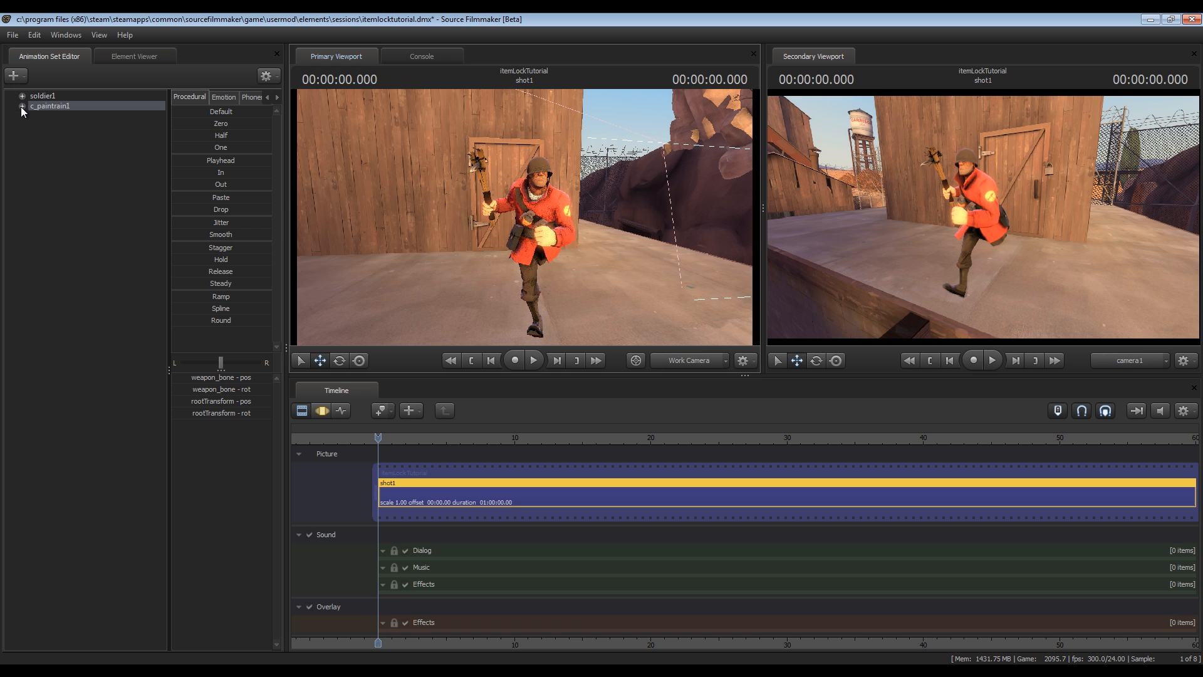
- Expand soldier1 > Arms to select bip_hand_R and reveal c_paintrain1's rootTransform control
click(19, 105)
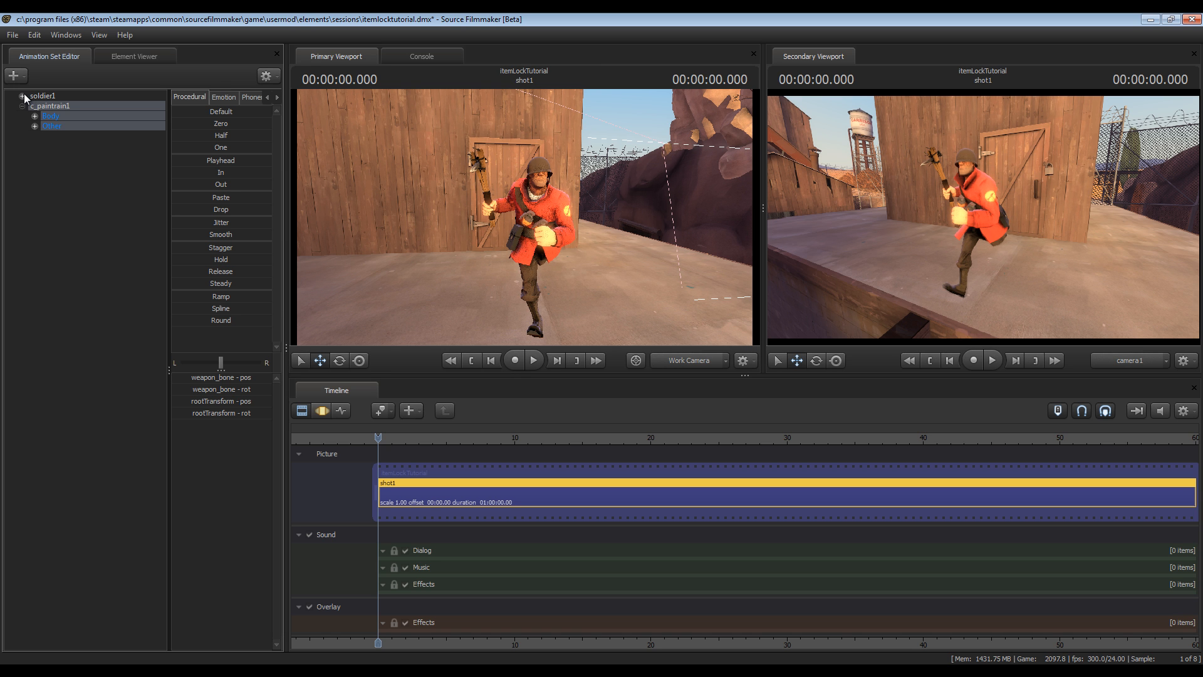
click(22, 98)
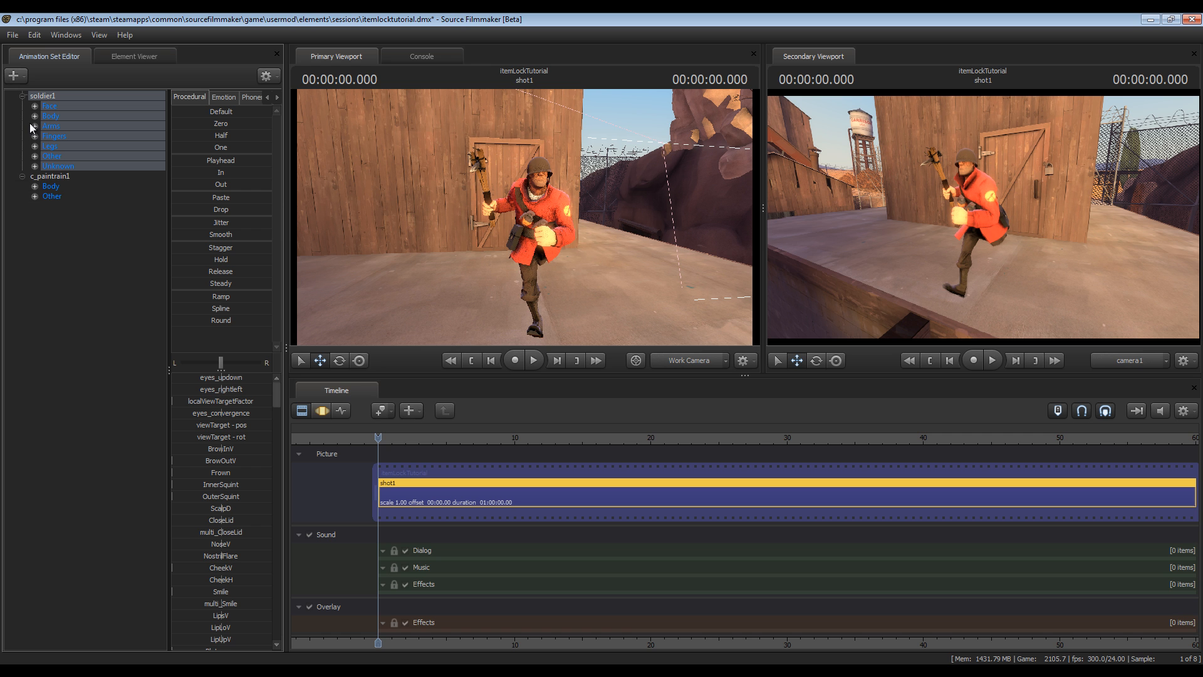
click(30, 125)
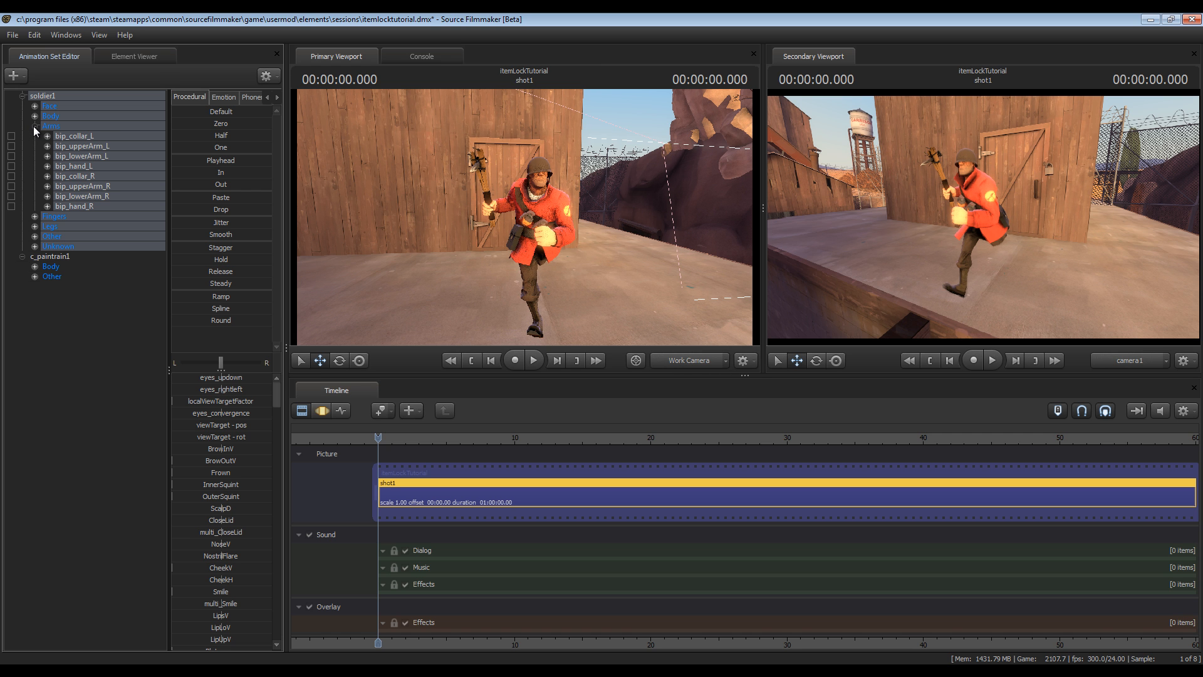
mouse_move(76, 210)
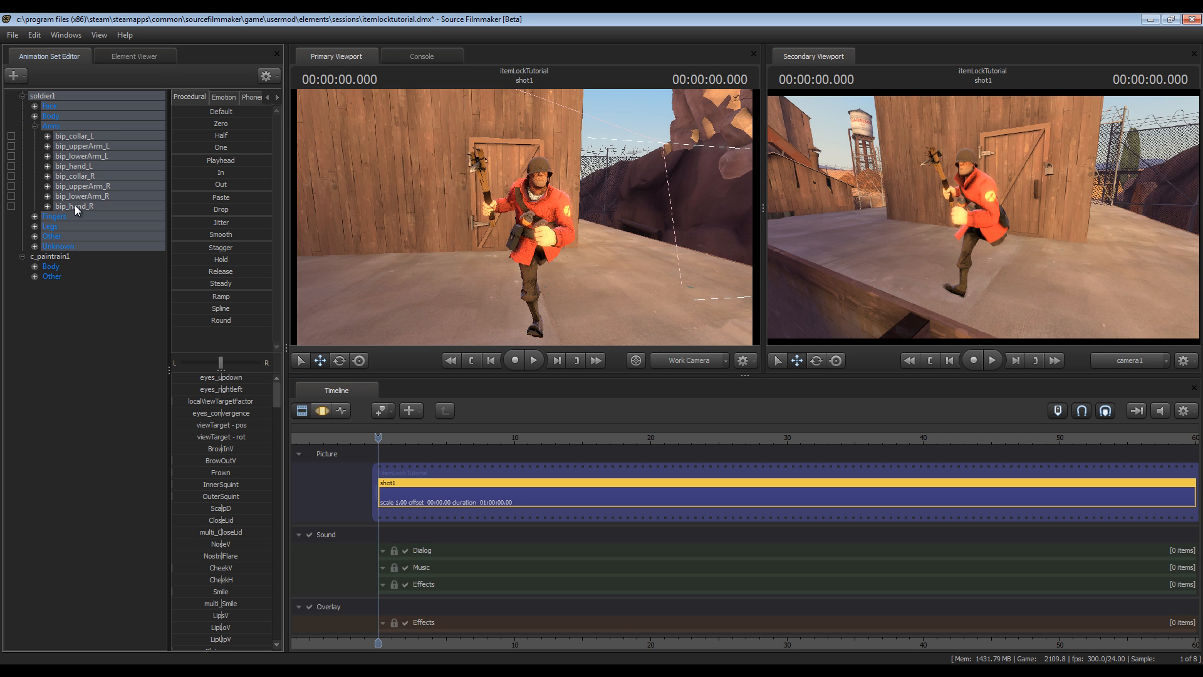
click(73, 205)
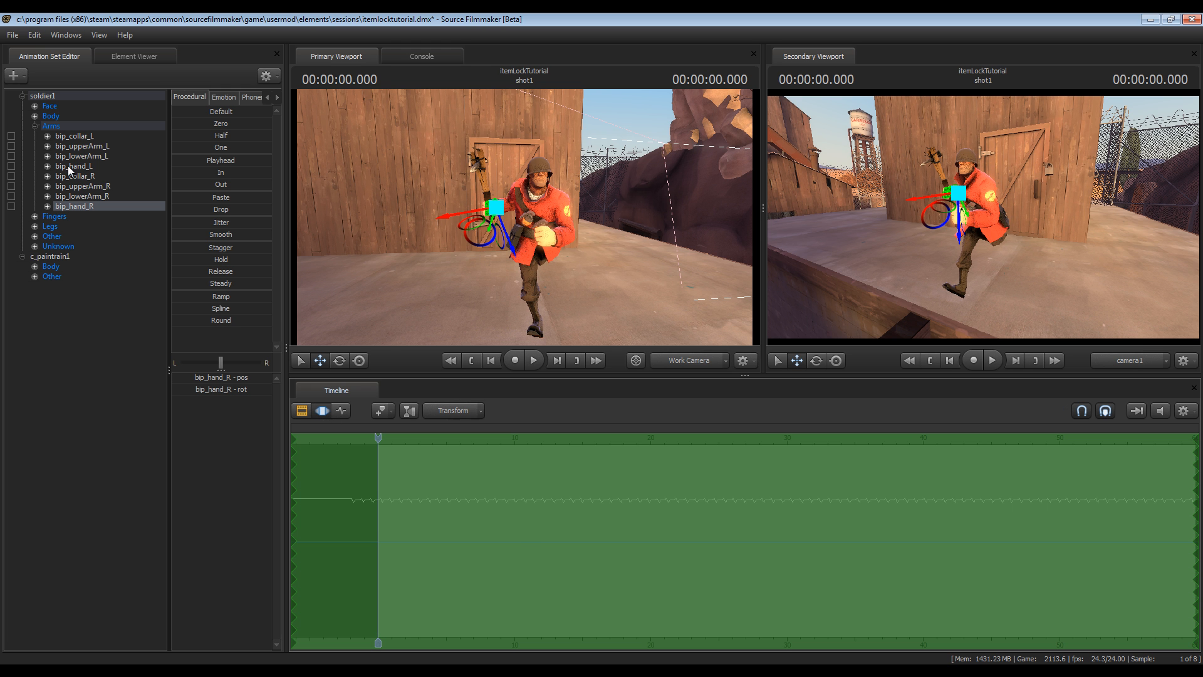
click(62, 165)
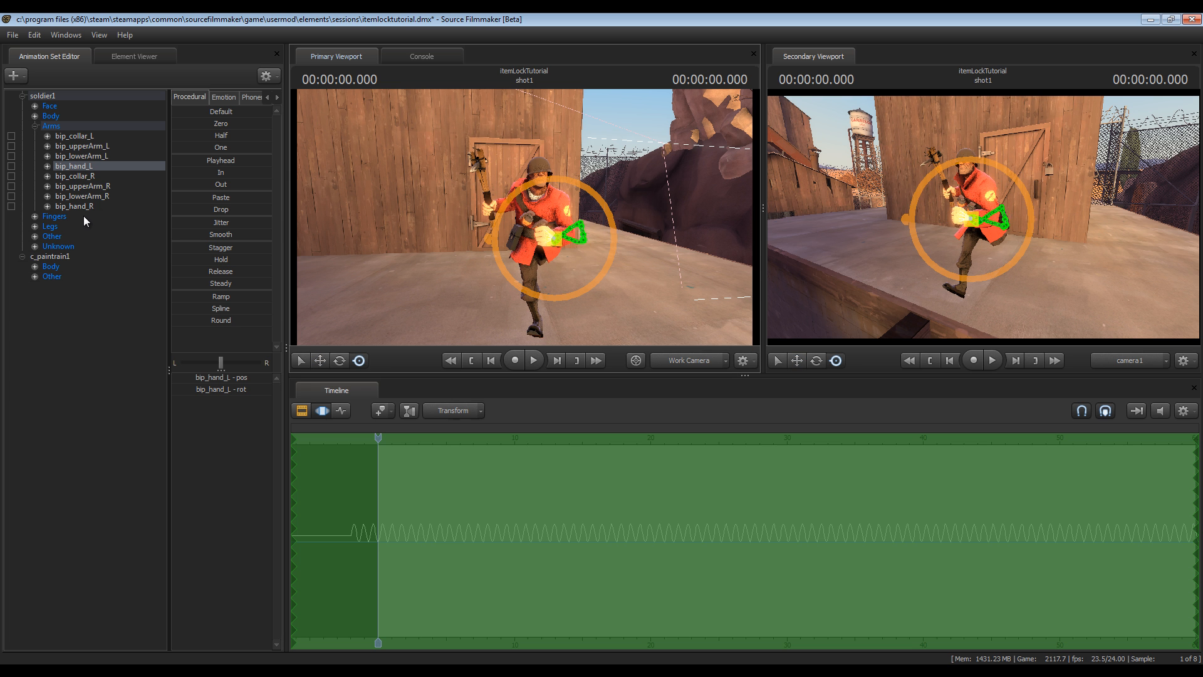
click(73, 205)
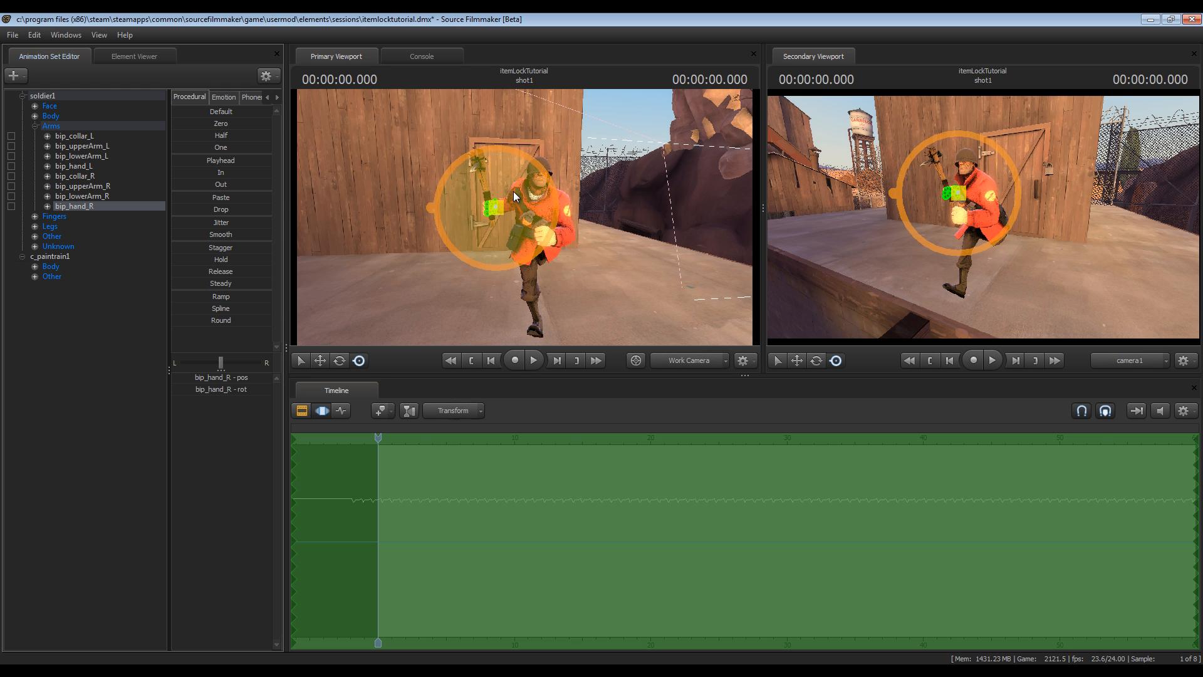
mouse_move(474, 181)
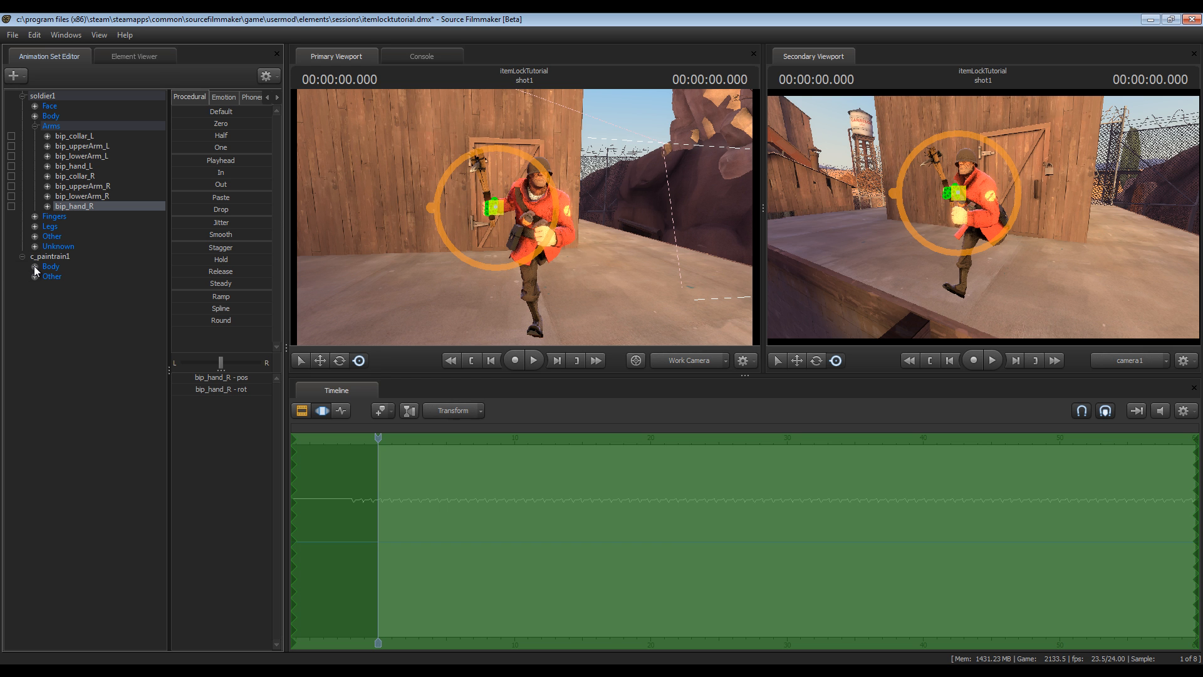
click(30, 266)
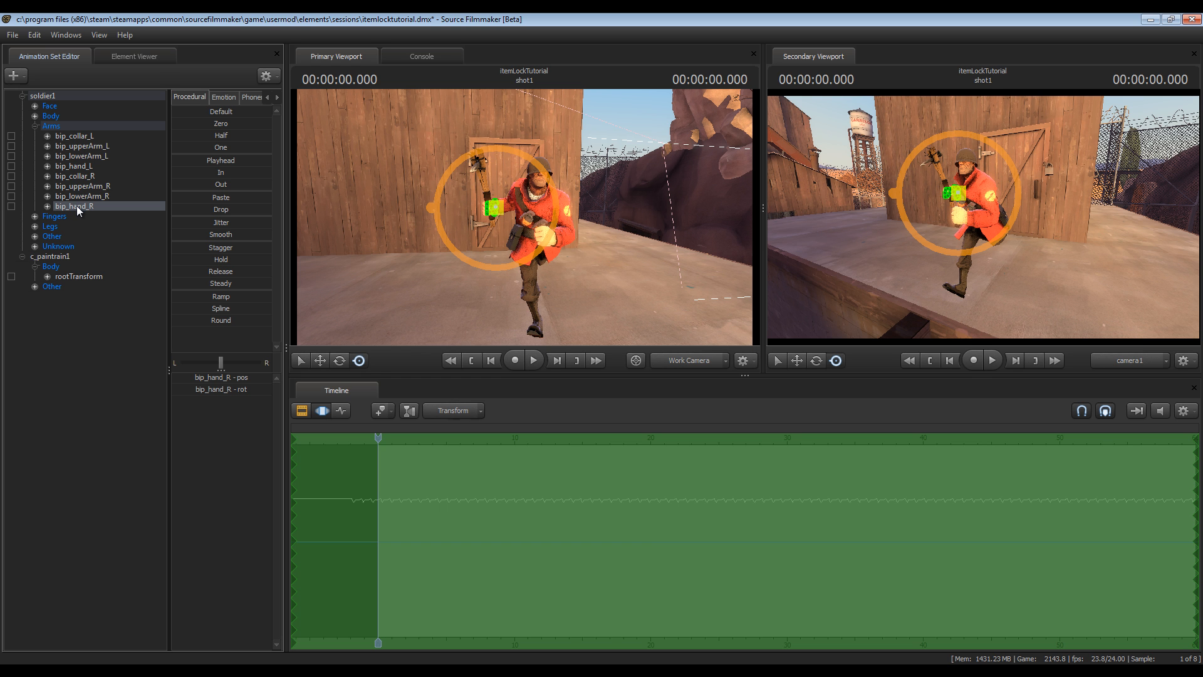
mouse_move(83, 212)
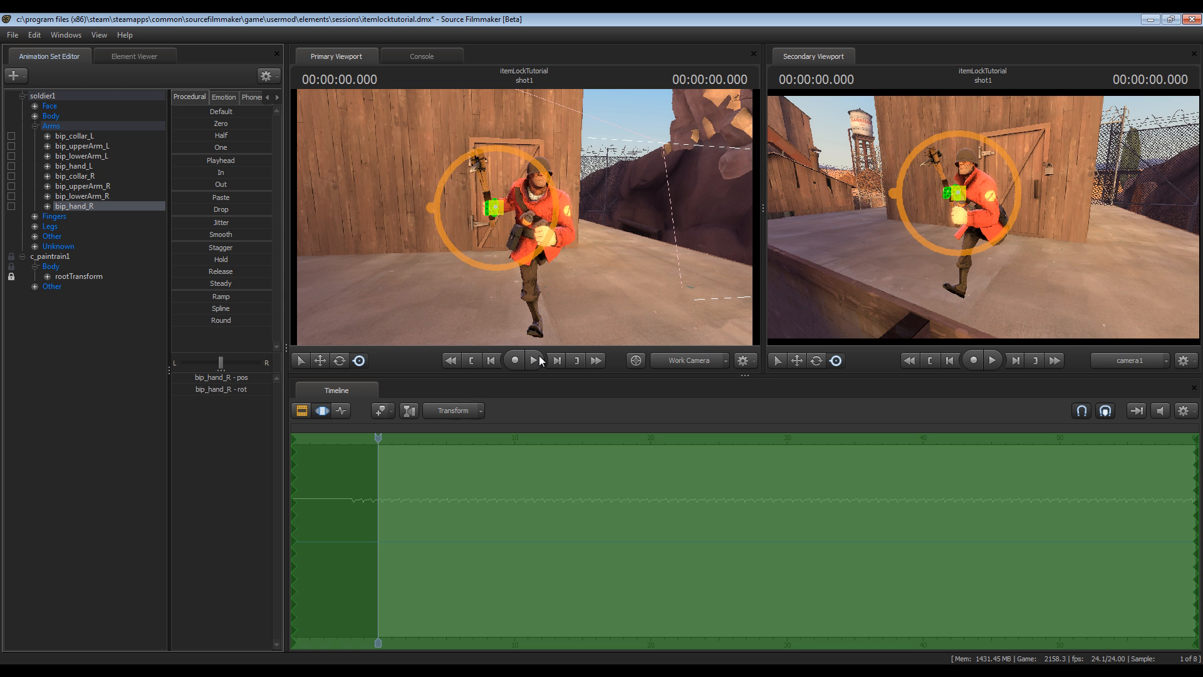
- Play the shot to check the locked weapon, then return to the start
click(533, 361)
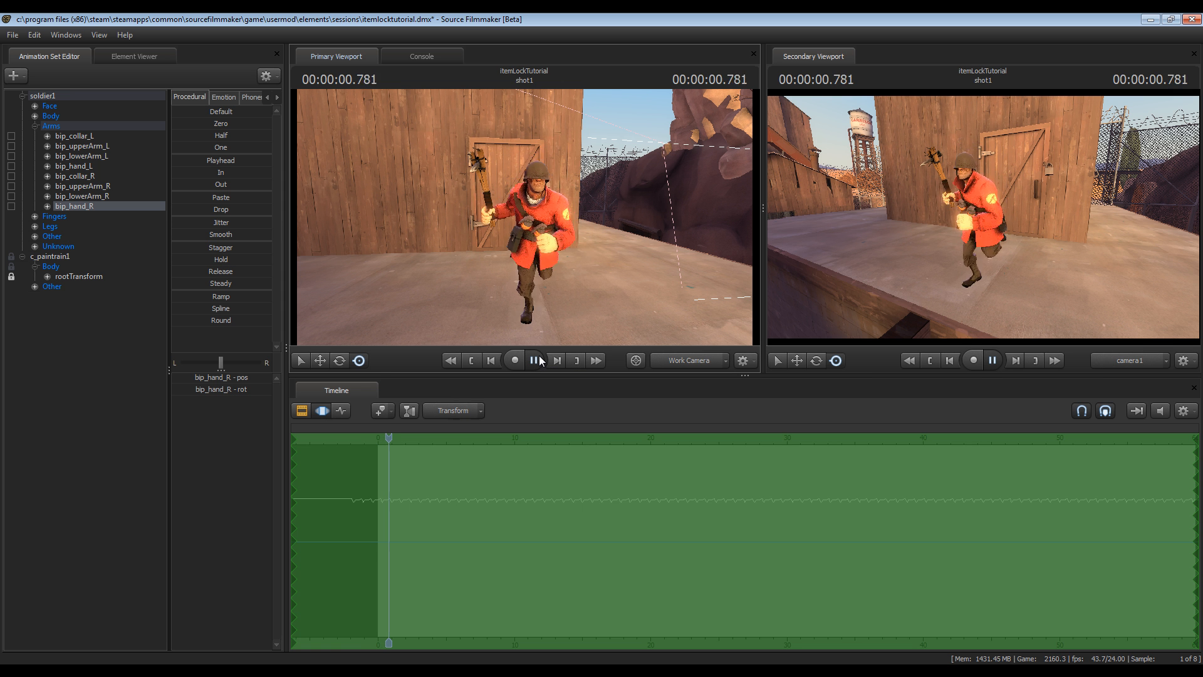
click(535, 360)
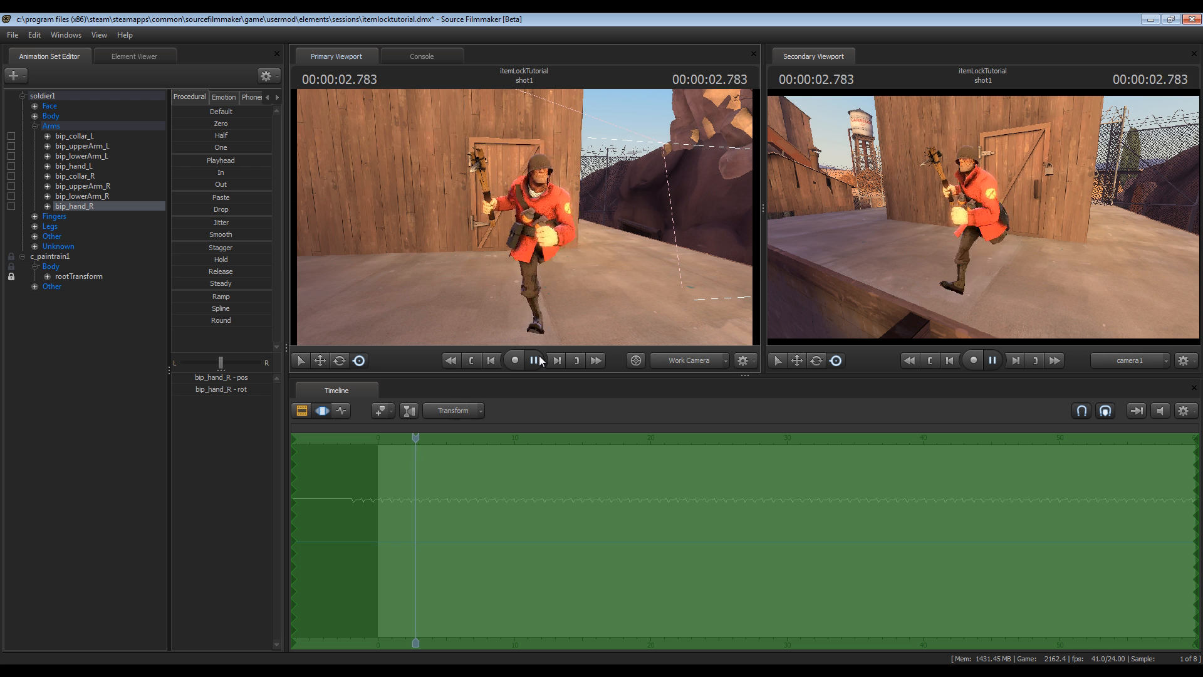
click(535, 361)
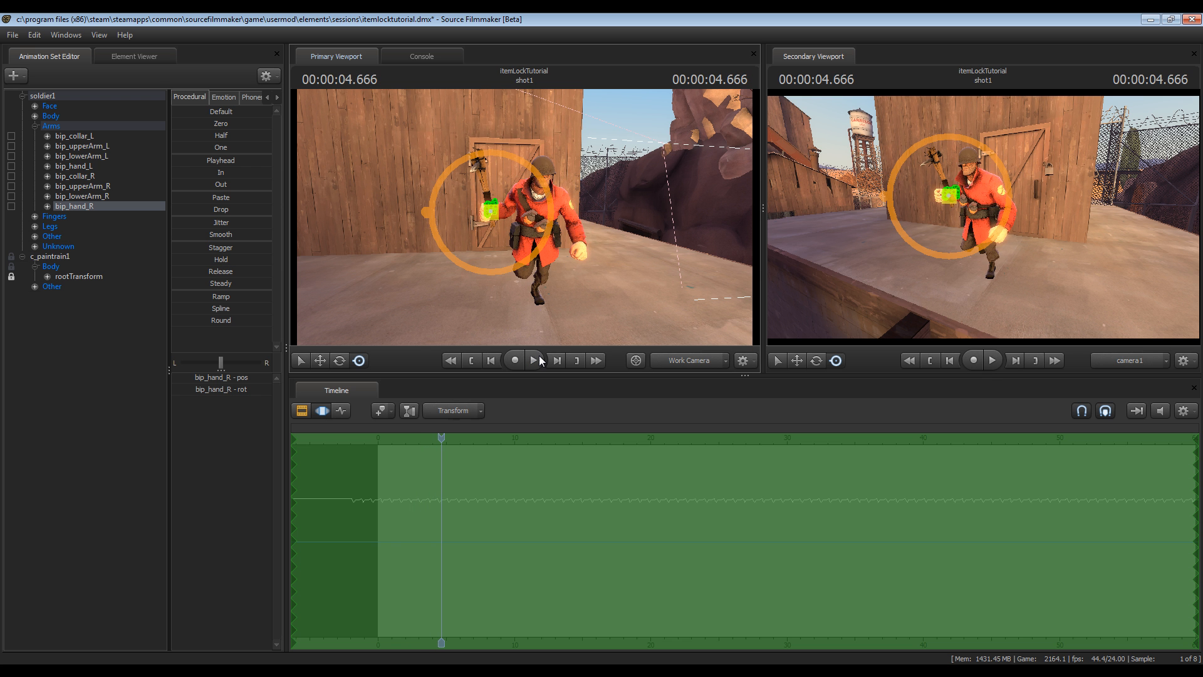
click(490, 360)
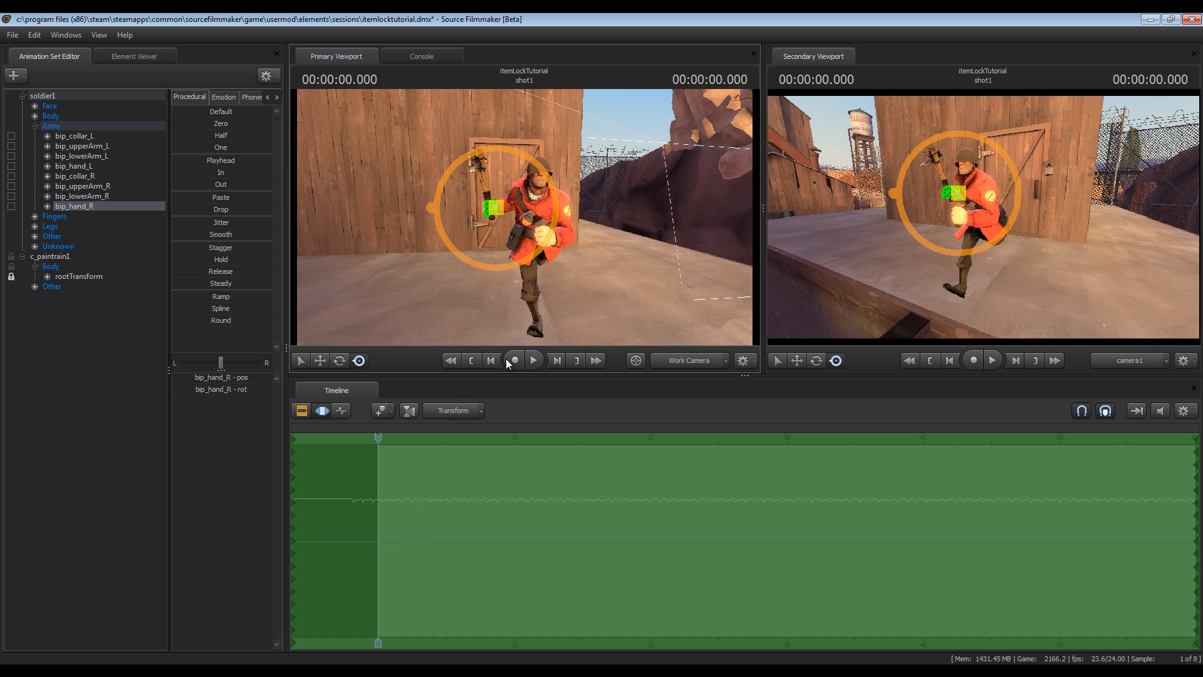
mouse_move(403, 243)
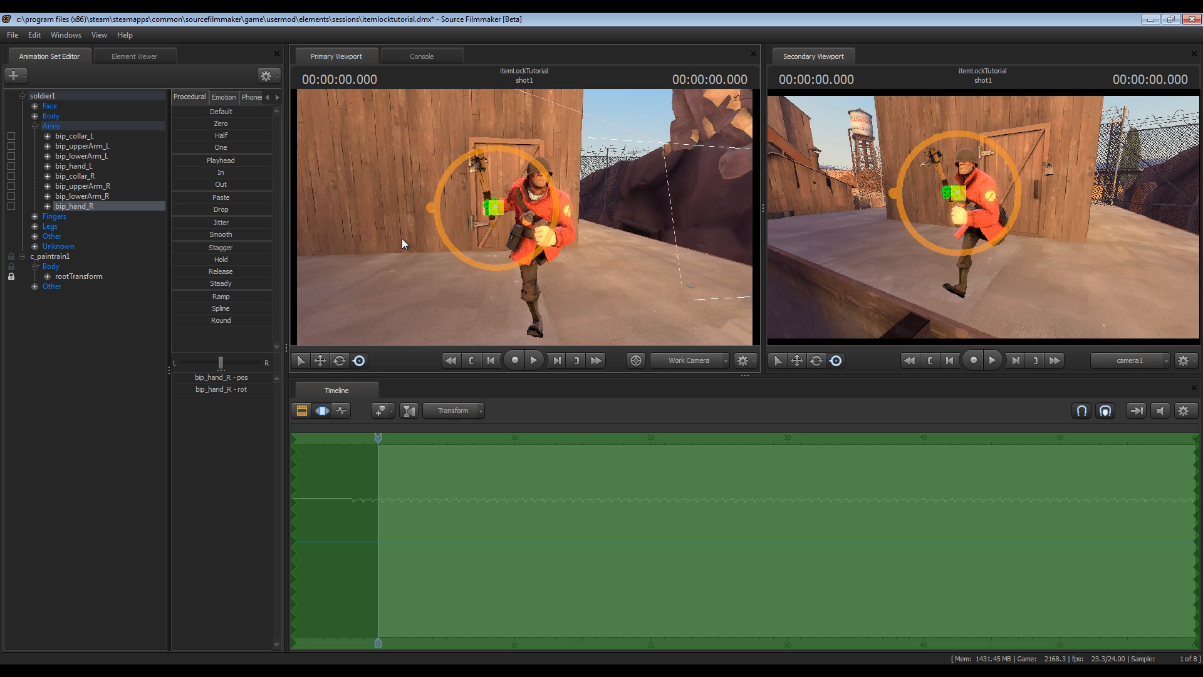
mouse_move(393, 171)
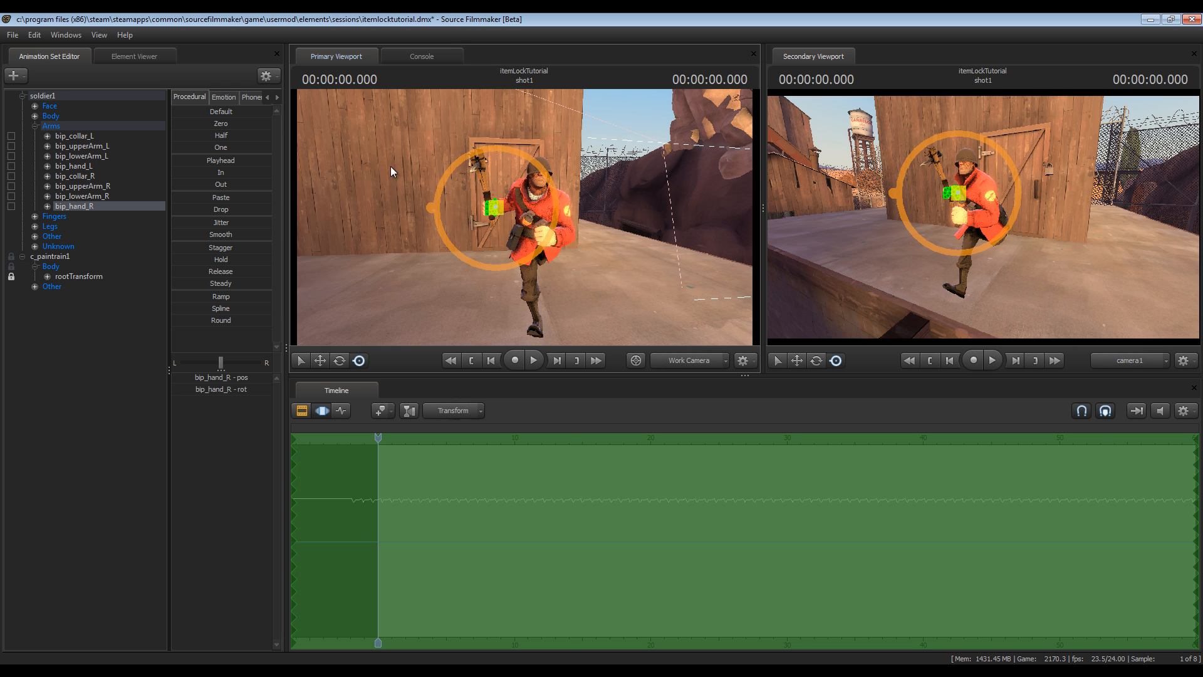
mouse_move(388, 161)
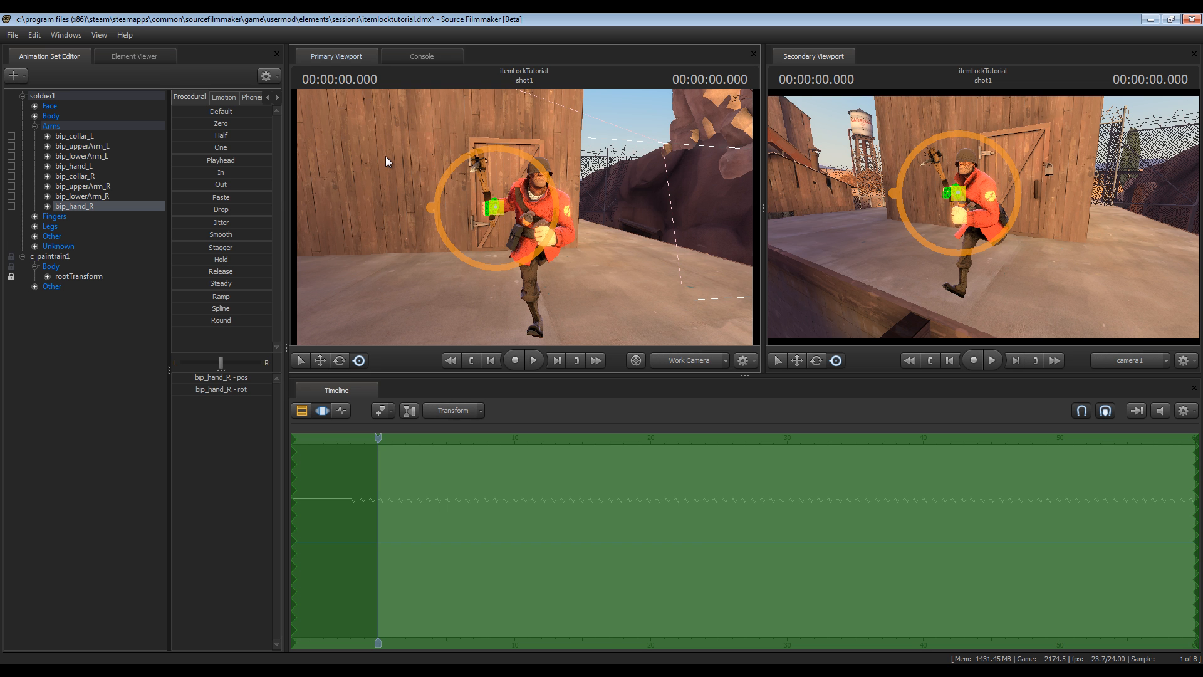
mouse_move(377, 218)
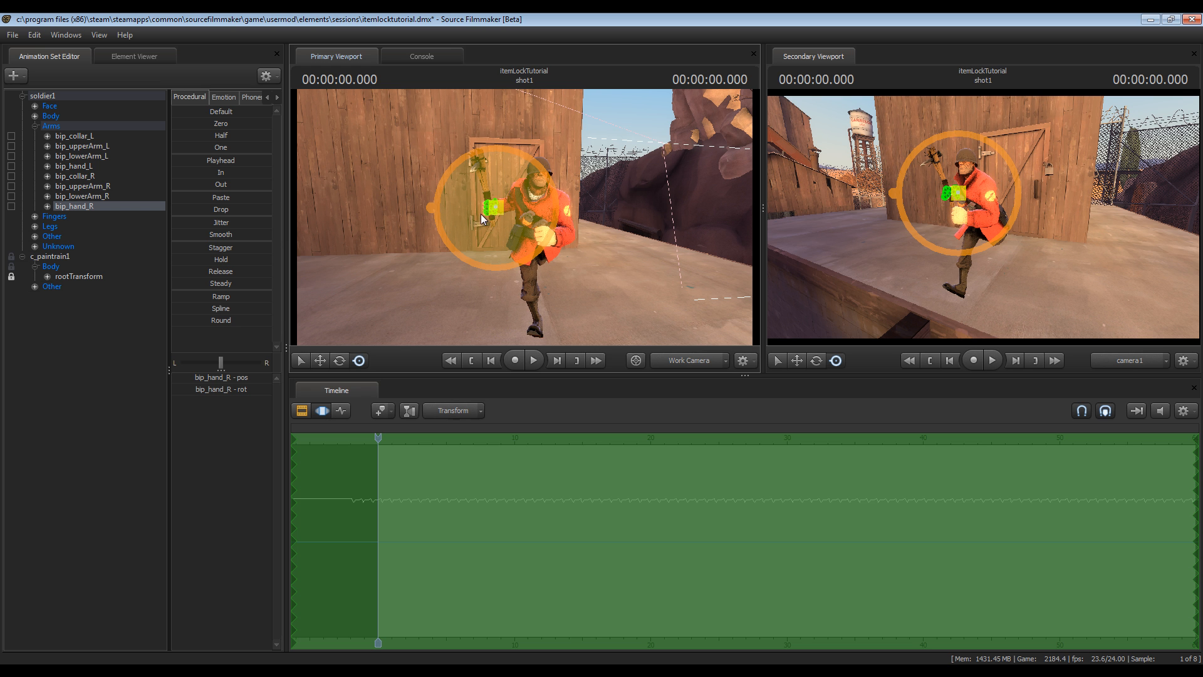
mouse_move(461, 163)
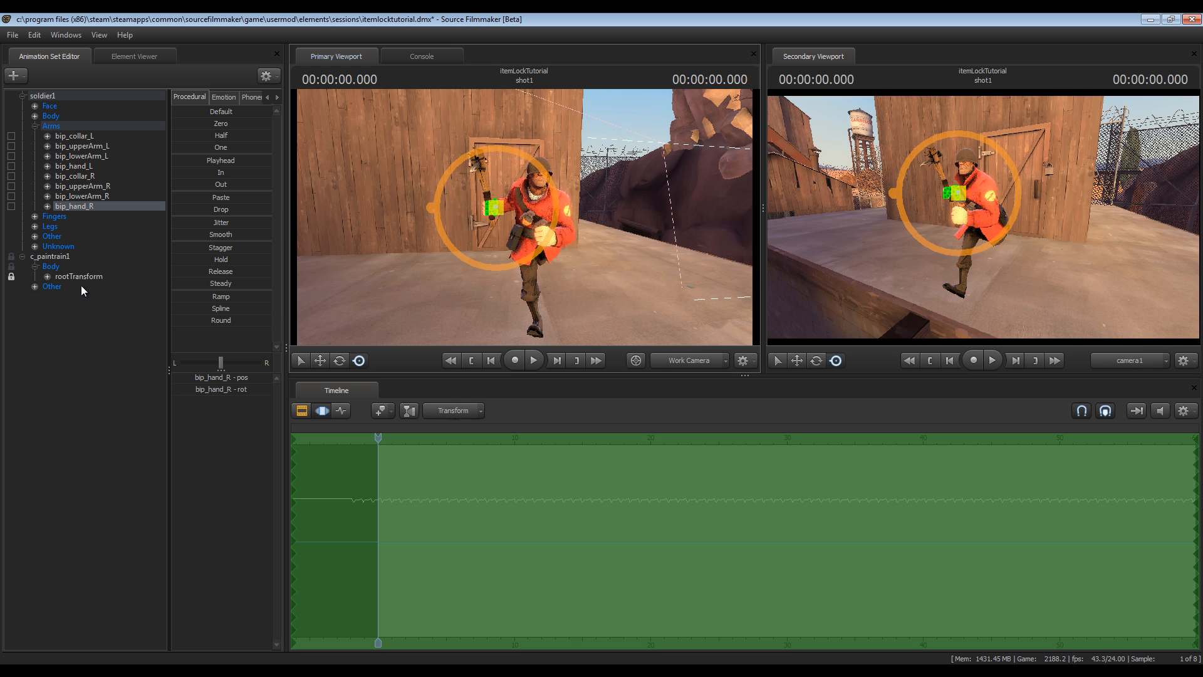
mouse_move(65, 277)
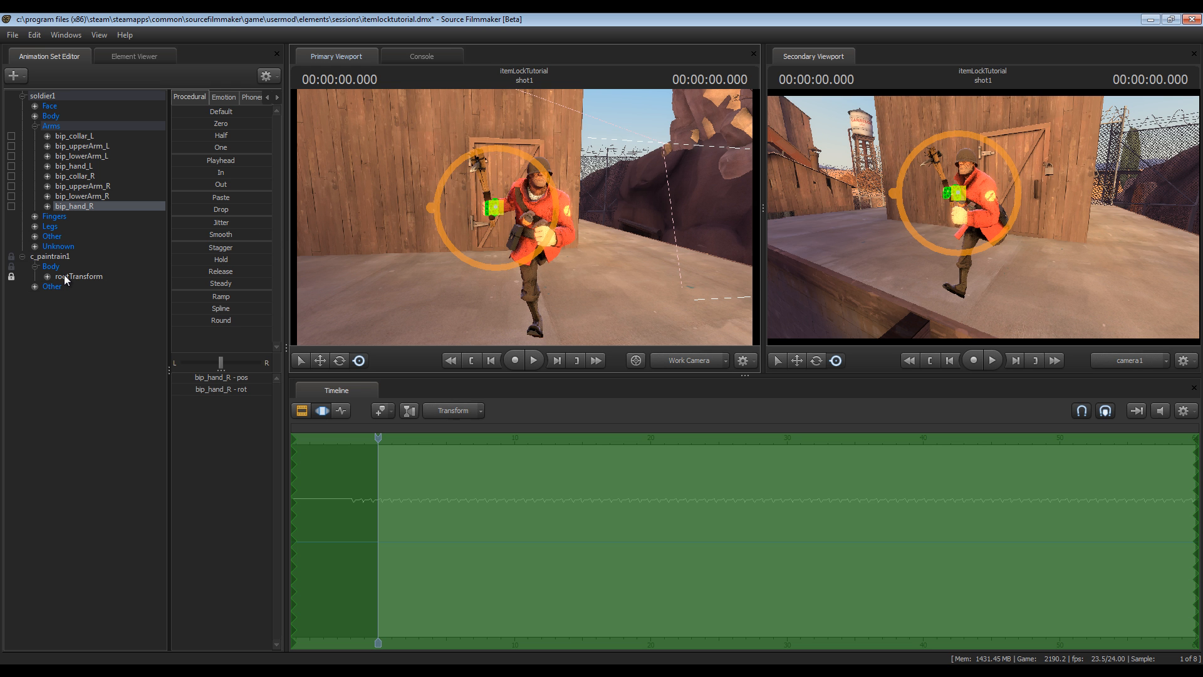
- Select the Pain Train's rootTransform to expose its per-frame motion curves from the hand lock
click(50, 266)
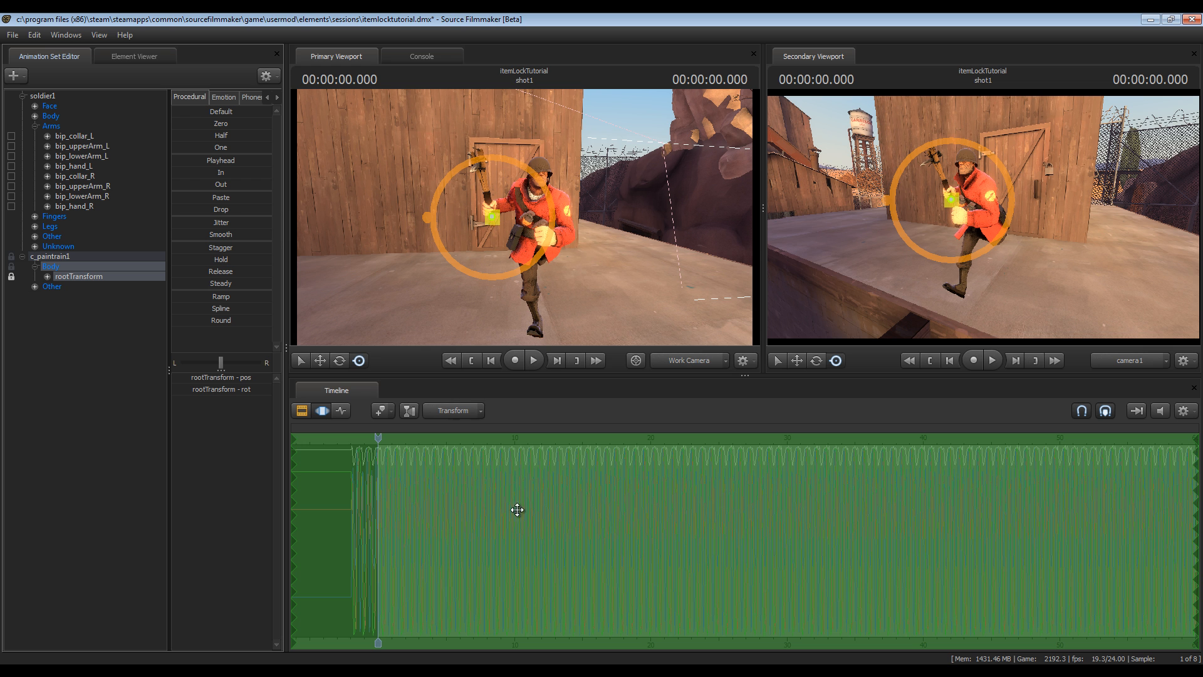
mouse_move(664, 490)
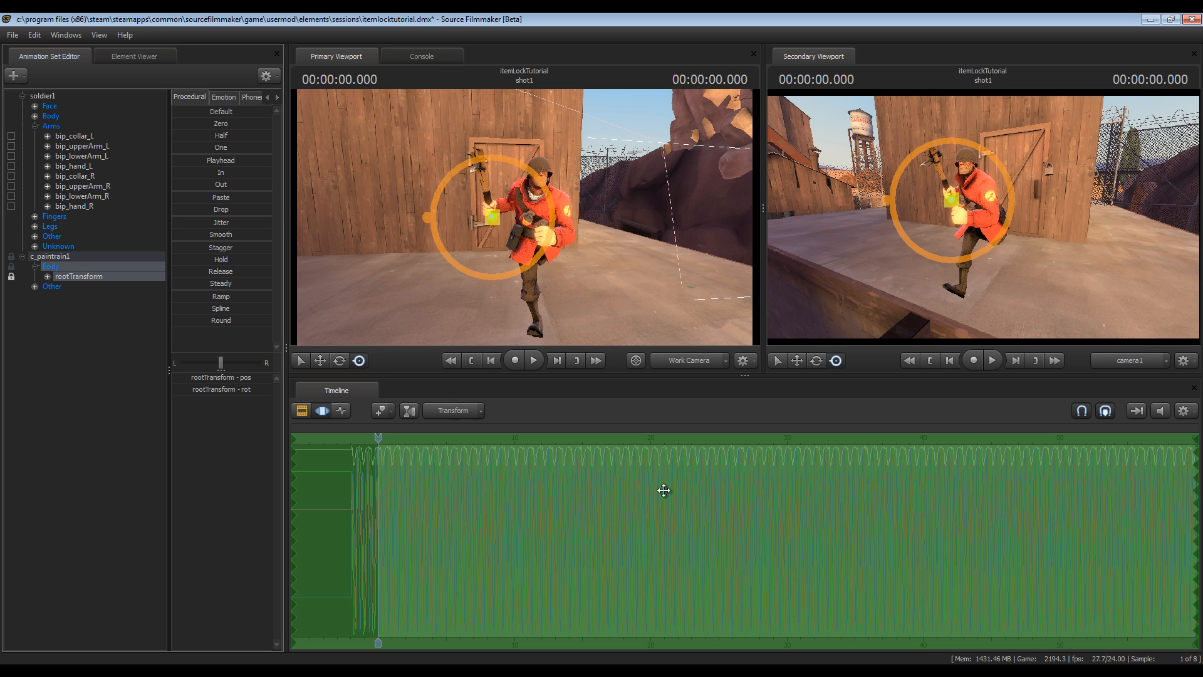
mouse_move(567, 516)
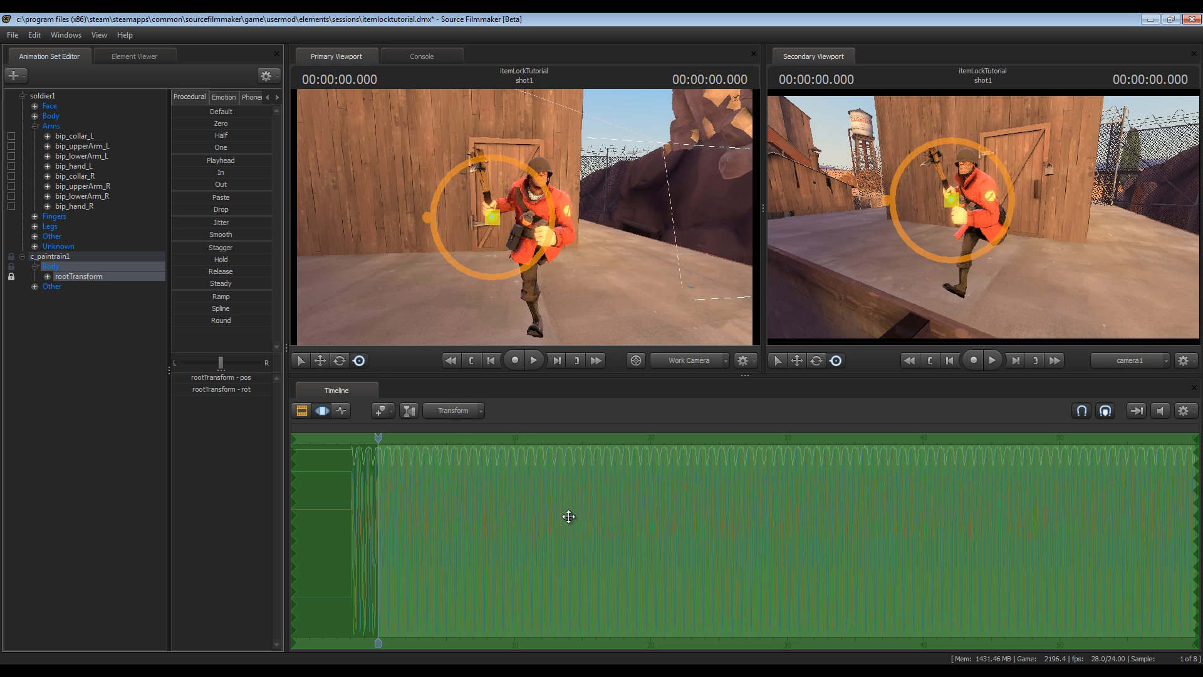
mouse_move(509, 491)
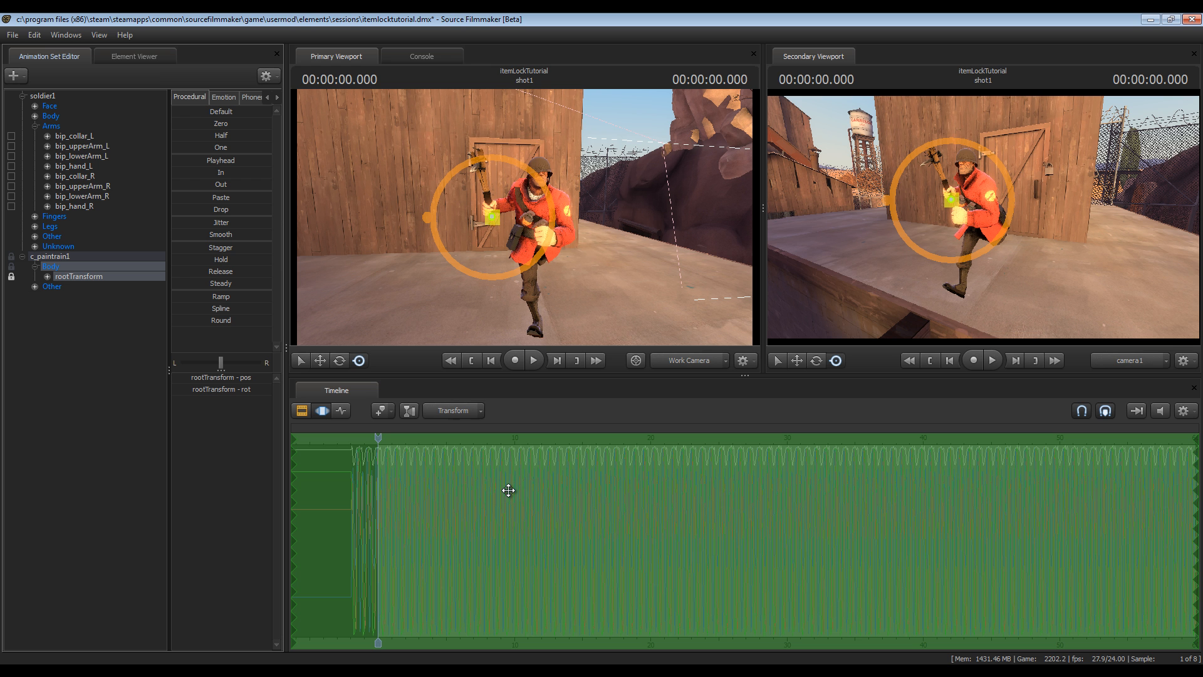
mouse_move(459, 358)
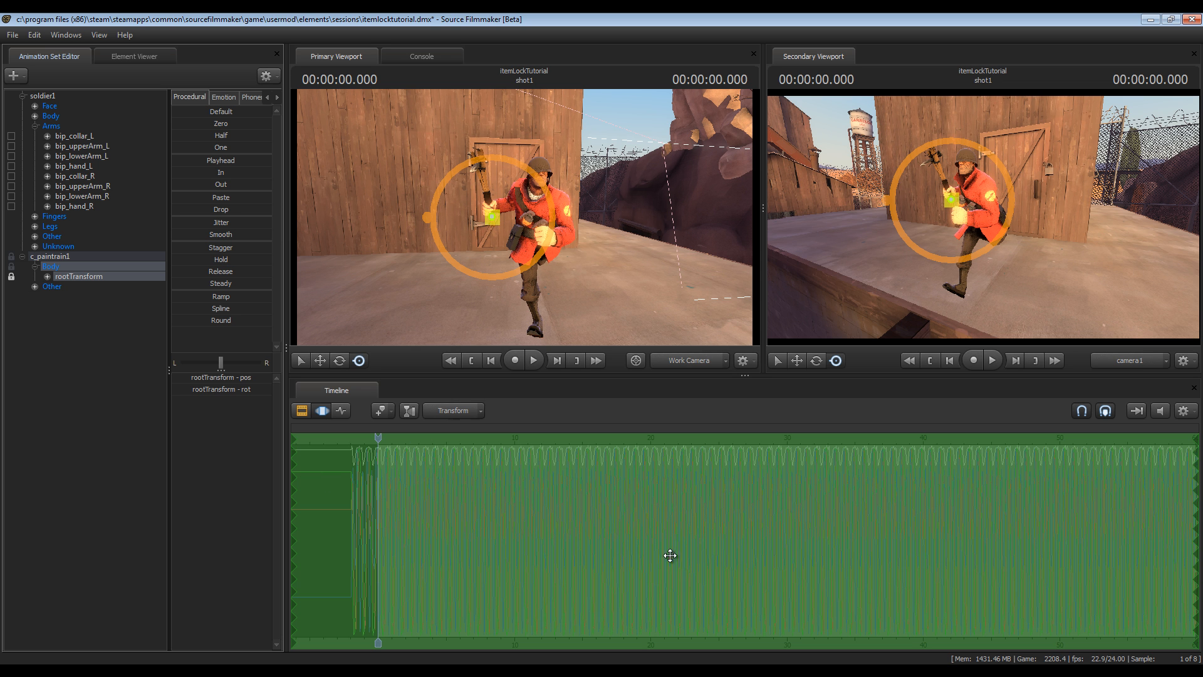
mouse_move(694, 508)
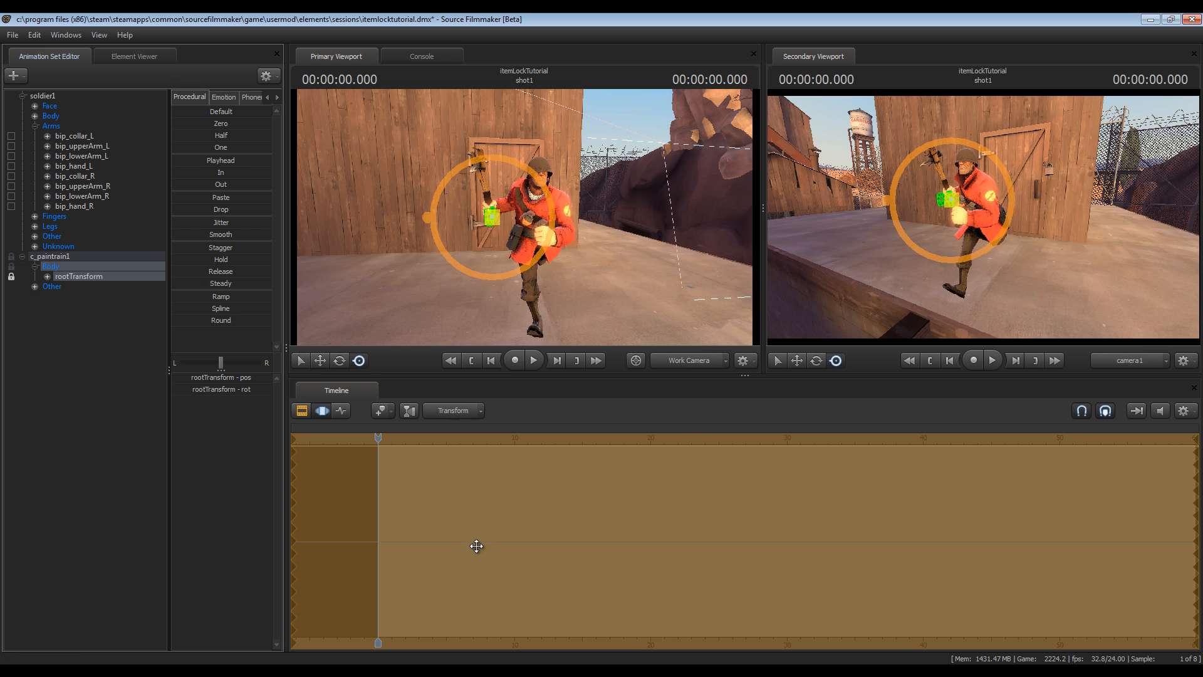
mouse_move(820, 557)
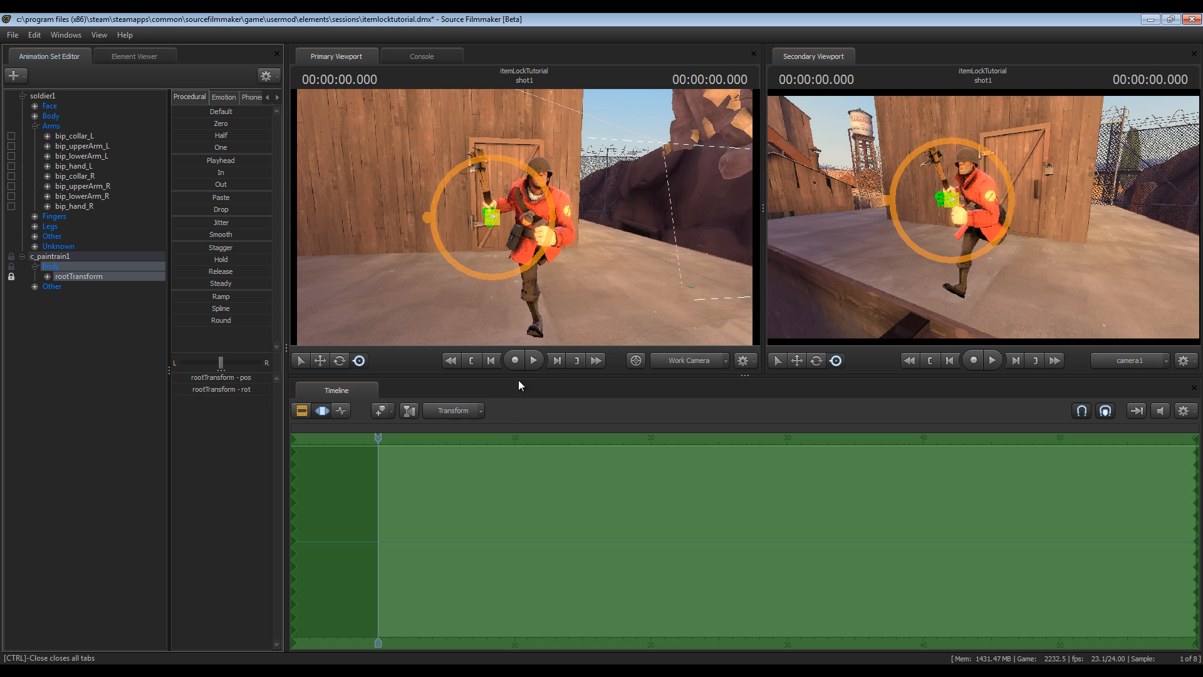
click(533, 361)
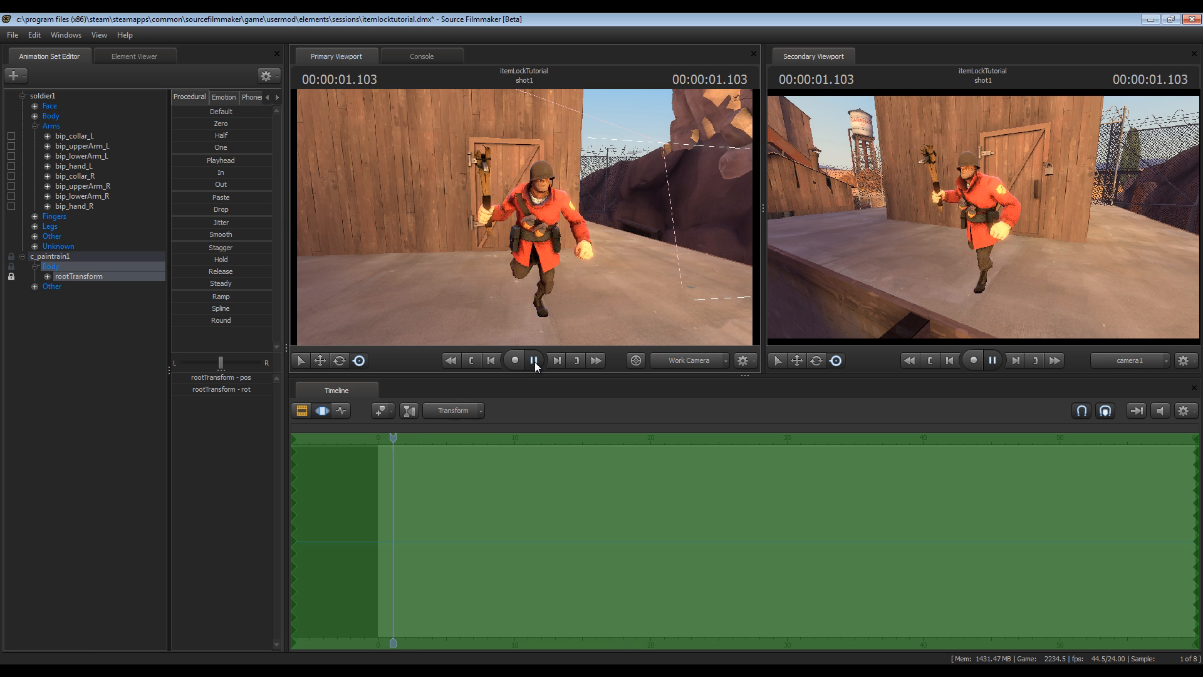
click(533, 361)
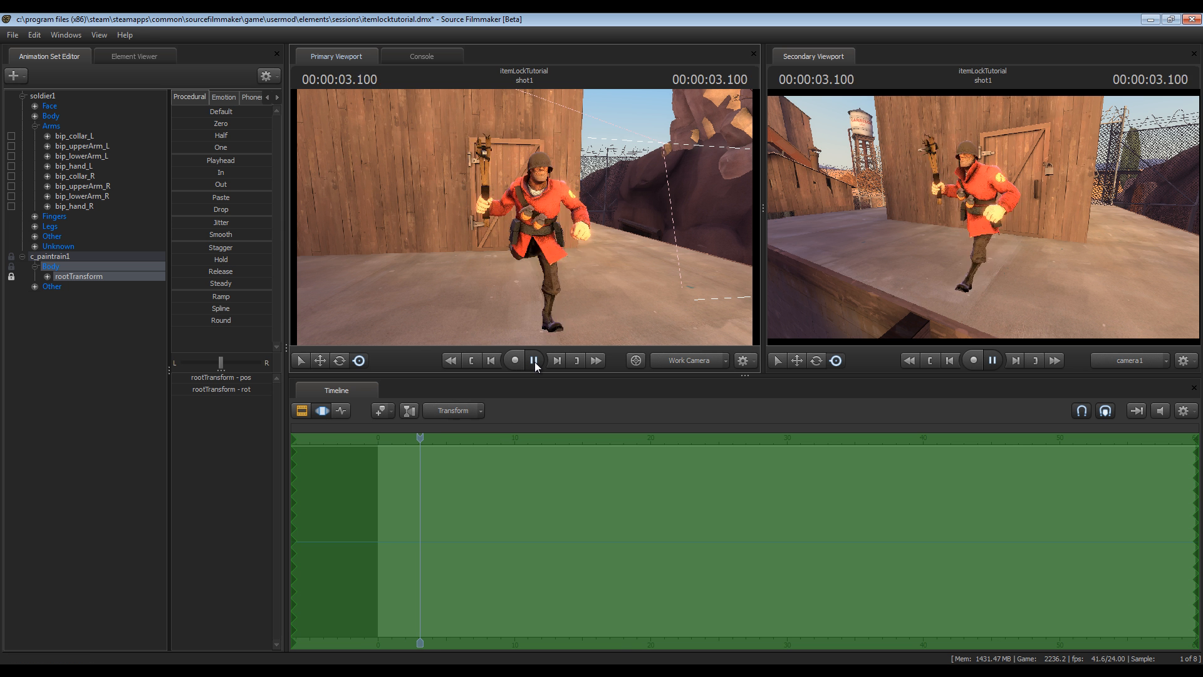
click(533, 361)
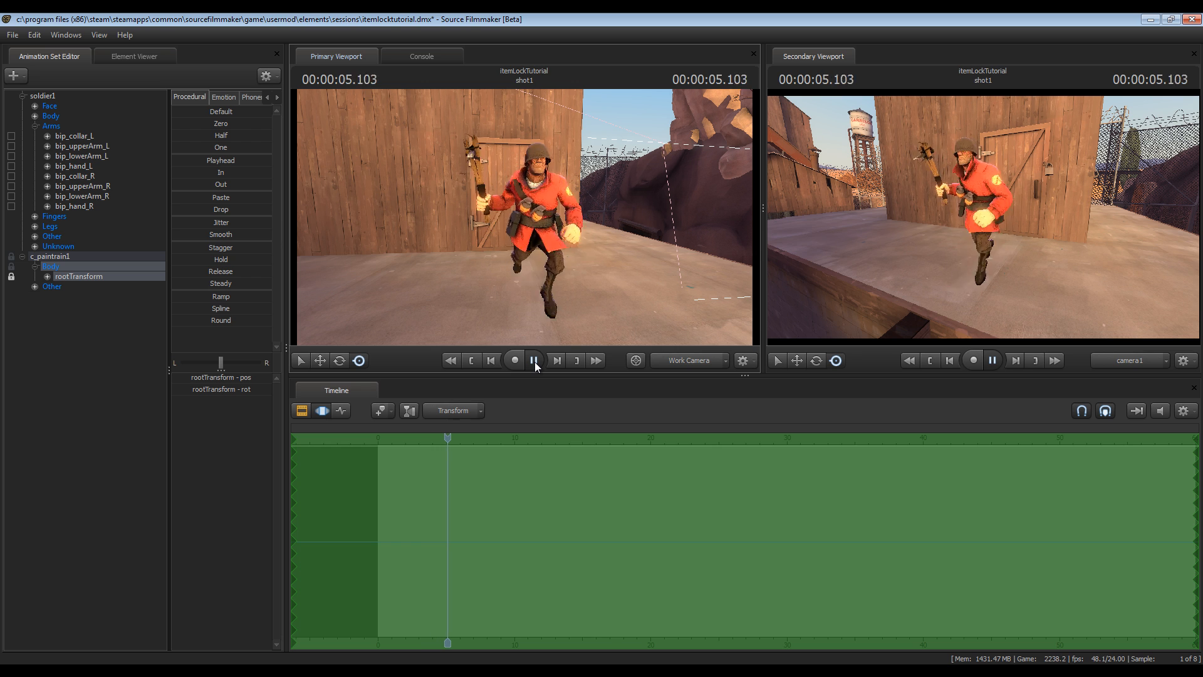
click(534, 361)
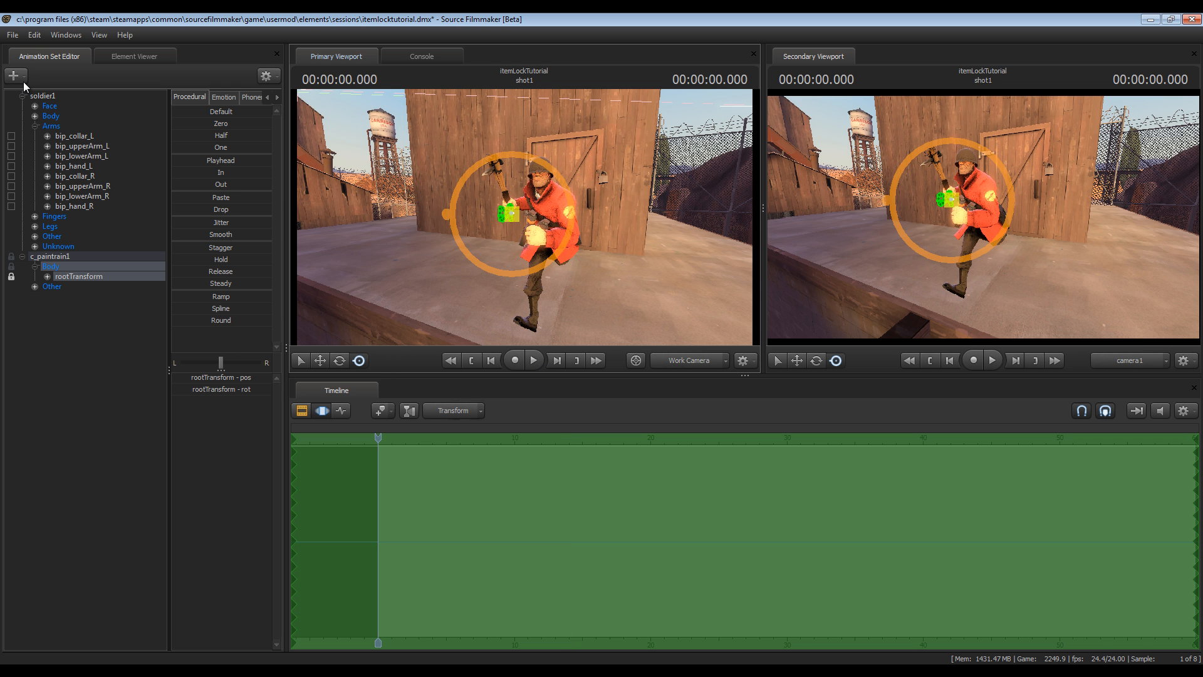
- Compare bip_hand_R and rootTransform selections, then play the shot to watch the weapon follow the hand
click(13, 78)
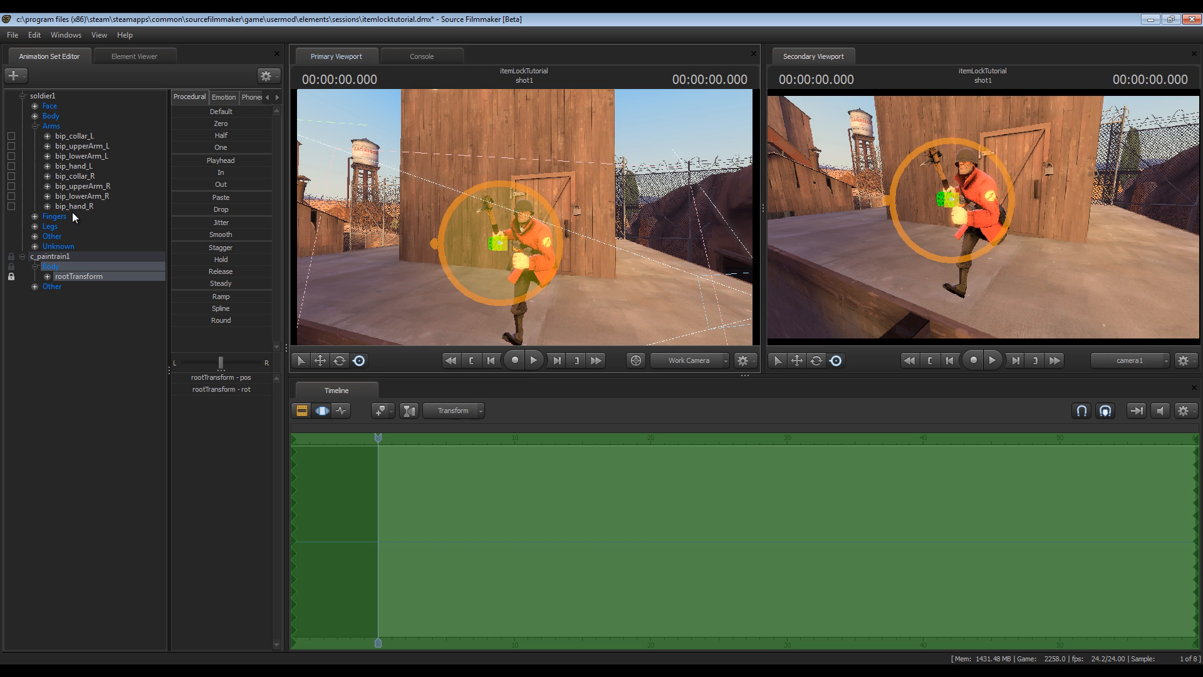
click(73, 205)
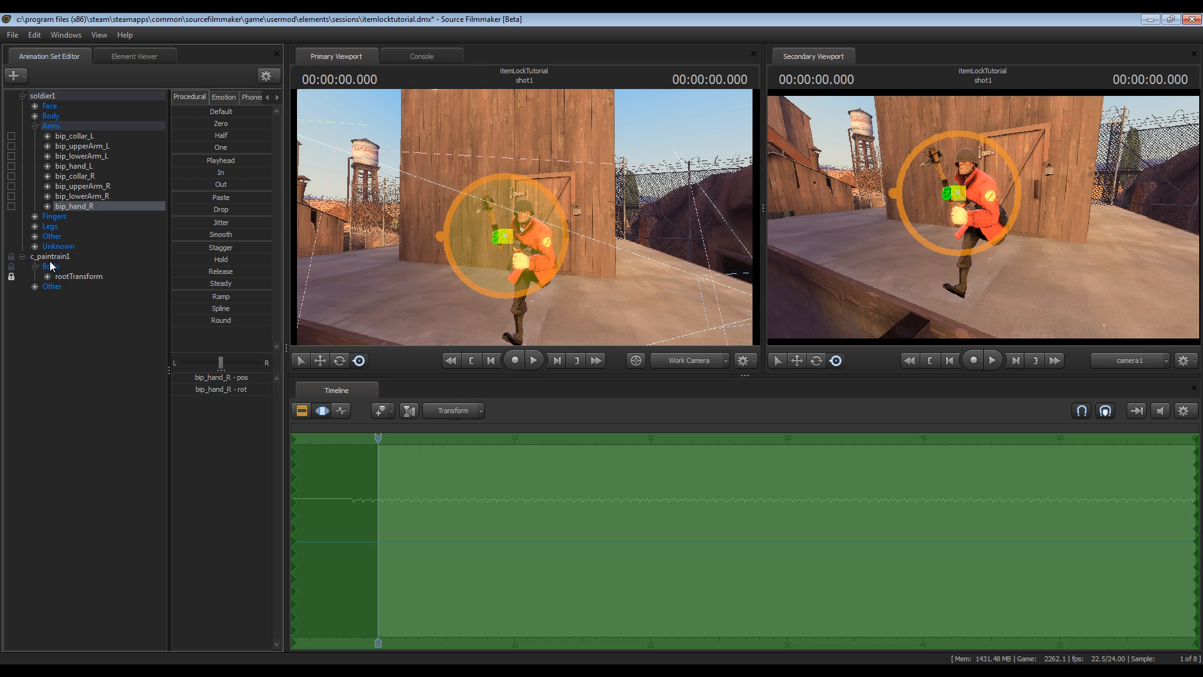
click(48, 266)
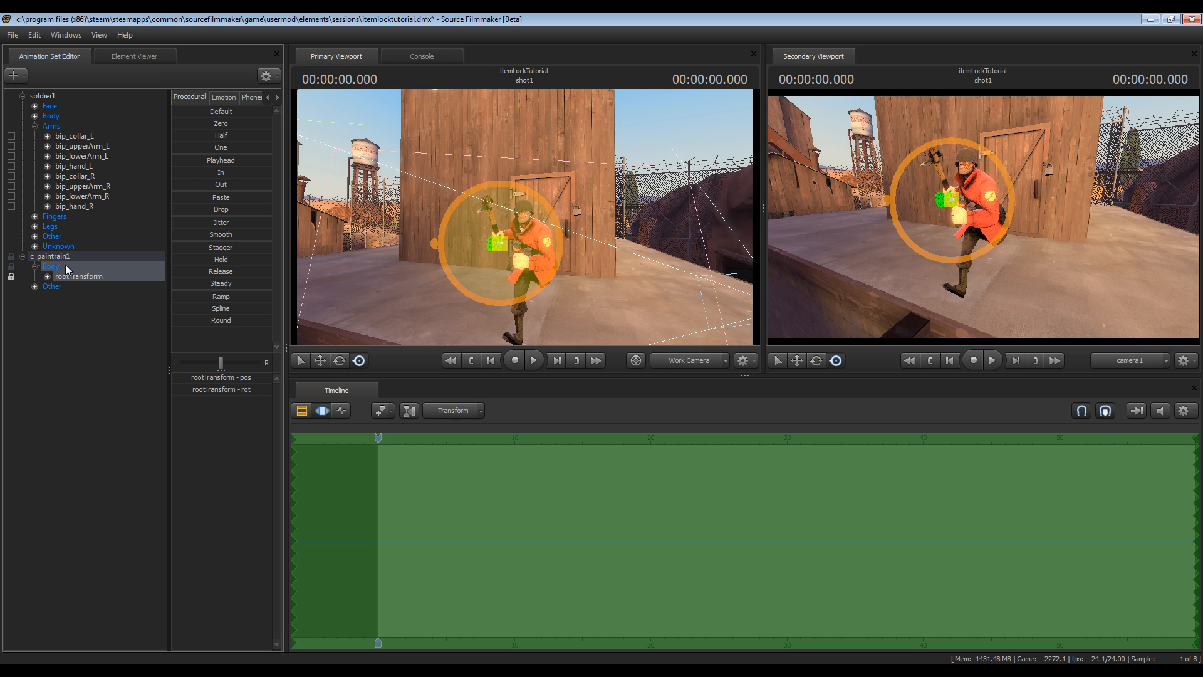
click(74, 206)
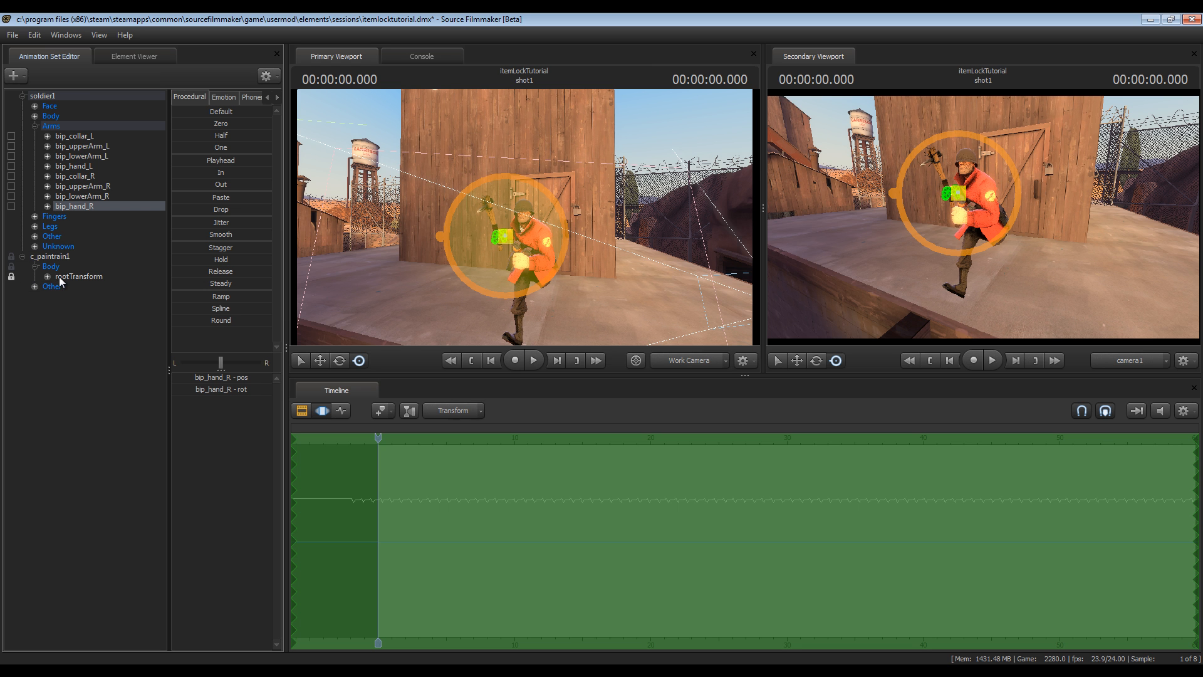
click(50, 266)
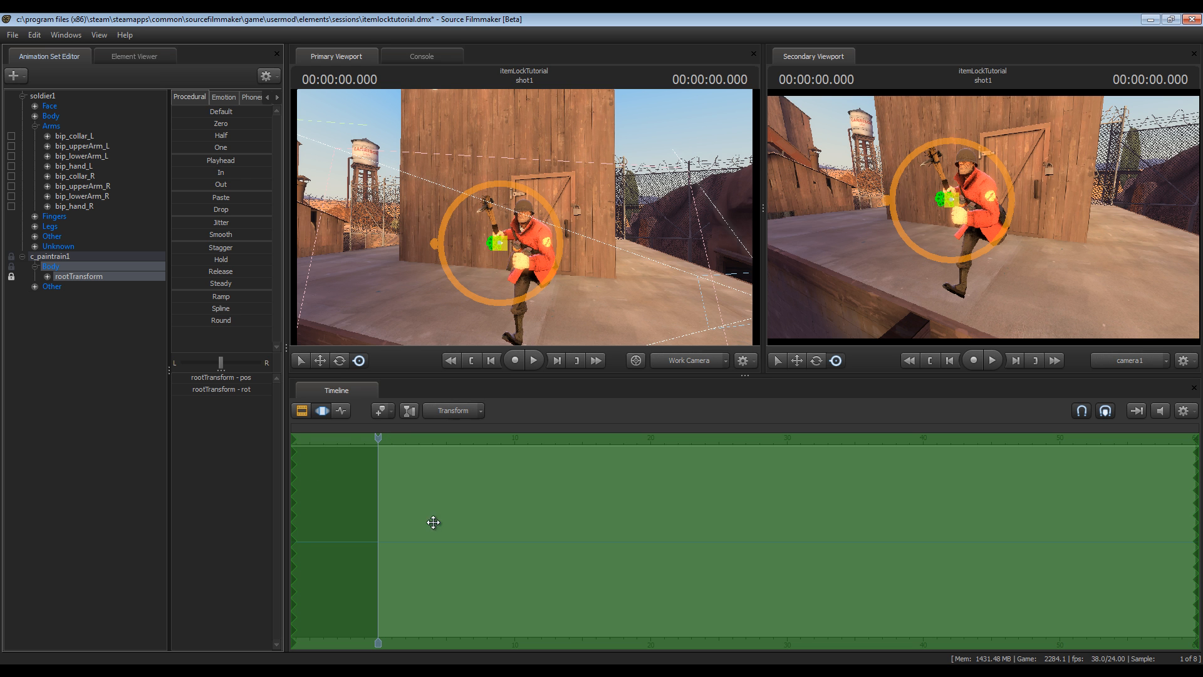
mouse_move(399, 456)
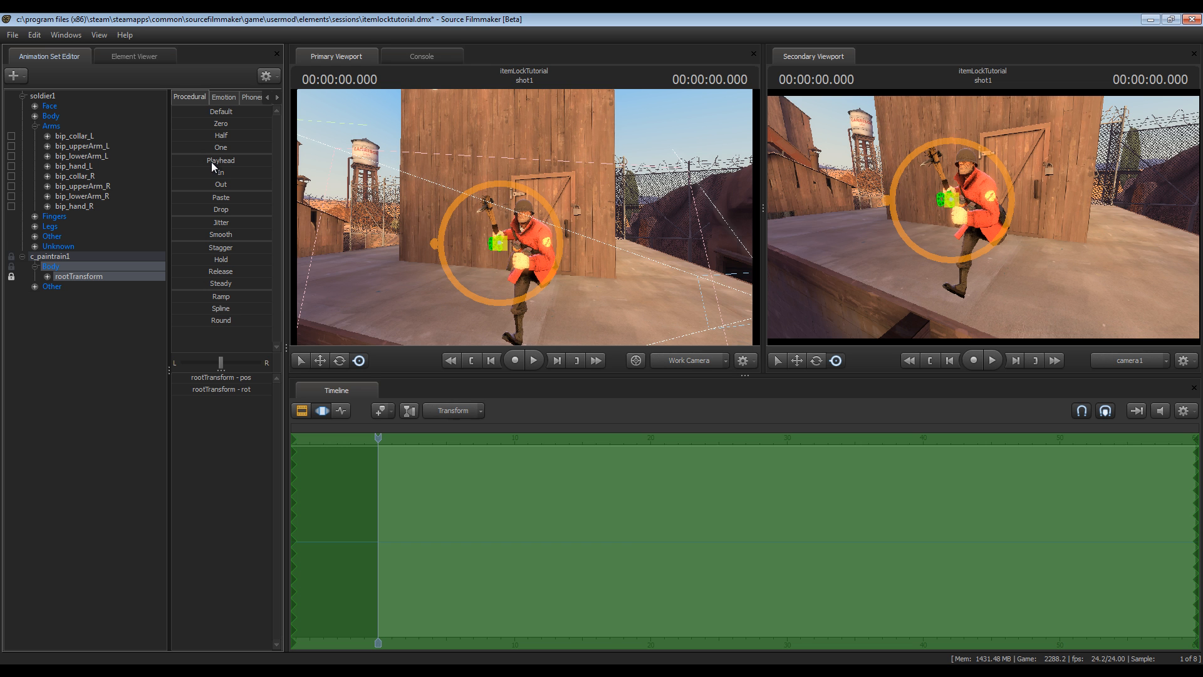
mouse_move(438, 501)
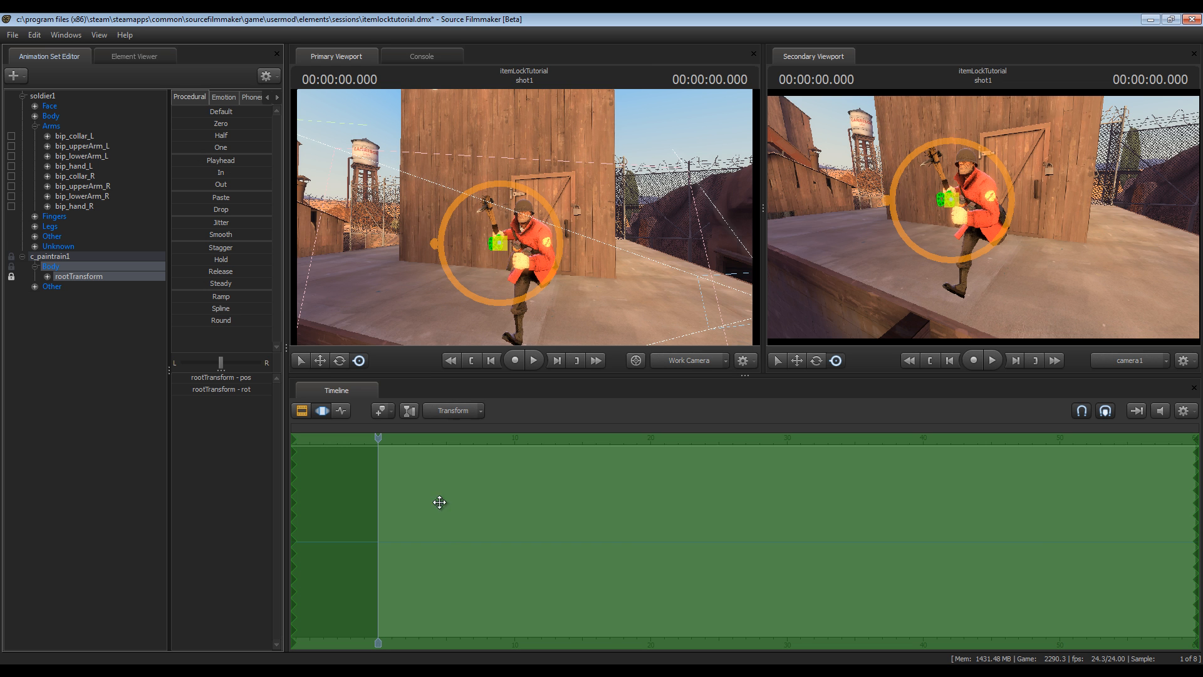
mouse_move(463, 477)
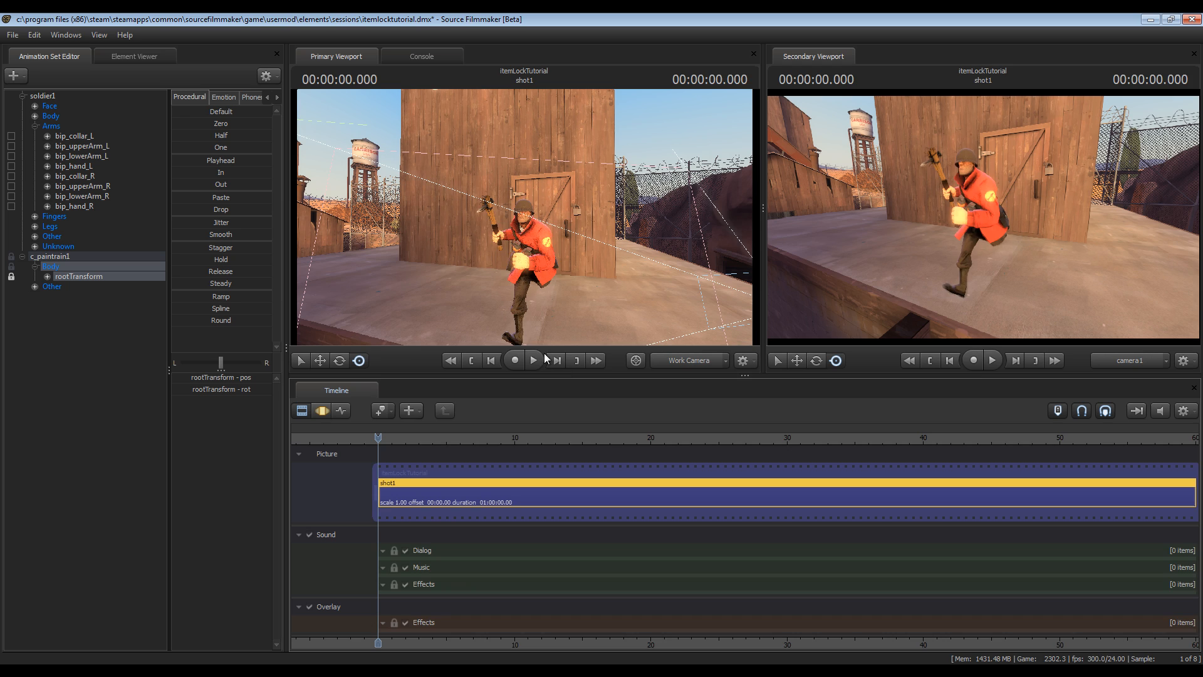
click(533, 361)
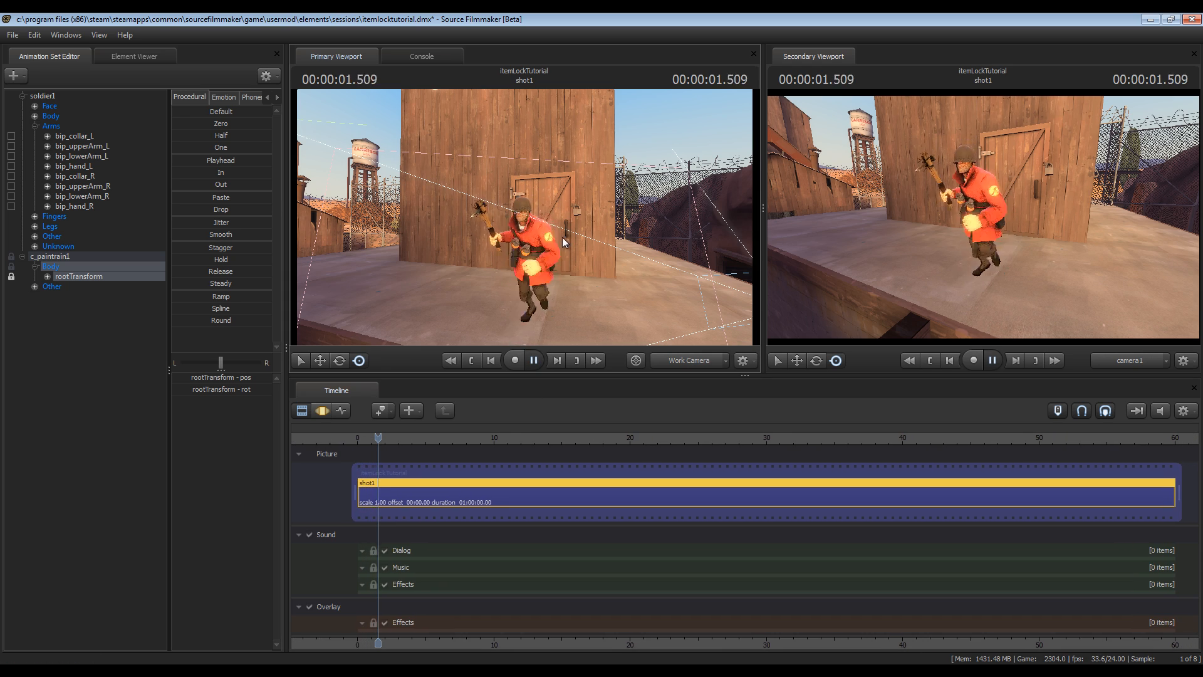